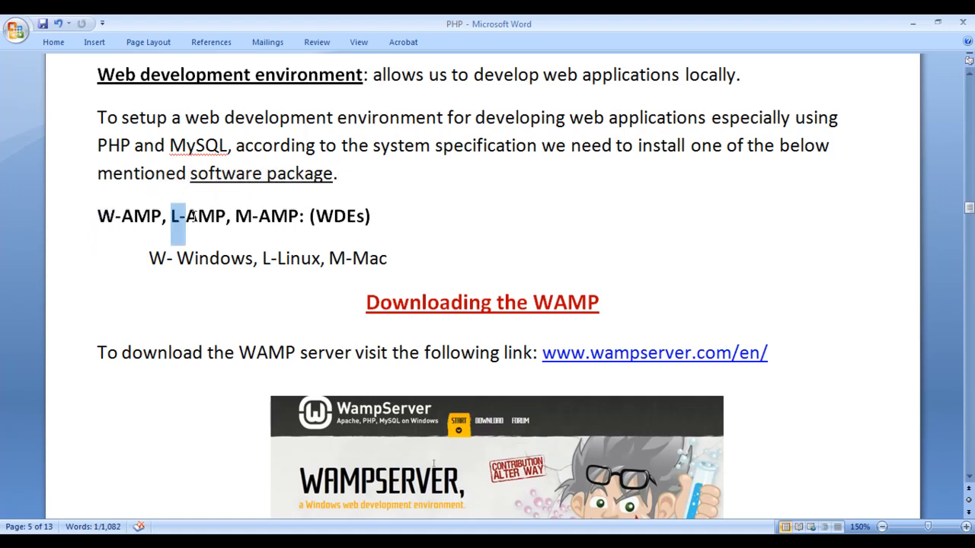
# Step: Highlight and then unmark the term M-AMP in the heading while explaining it
pyautogui.doubleClick(265, 215)
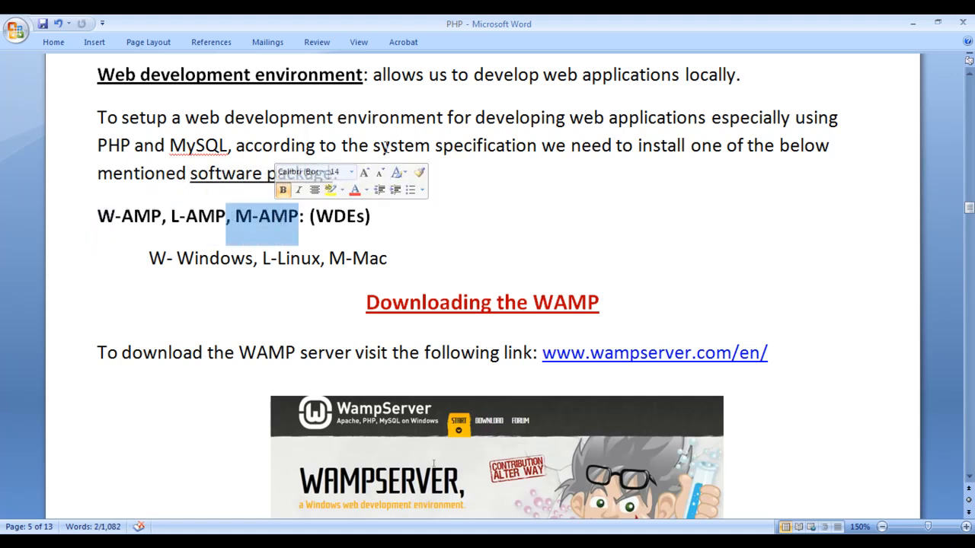
pyautogui.click(97, 216)
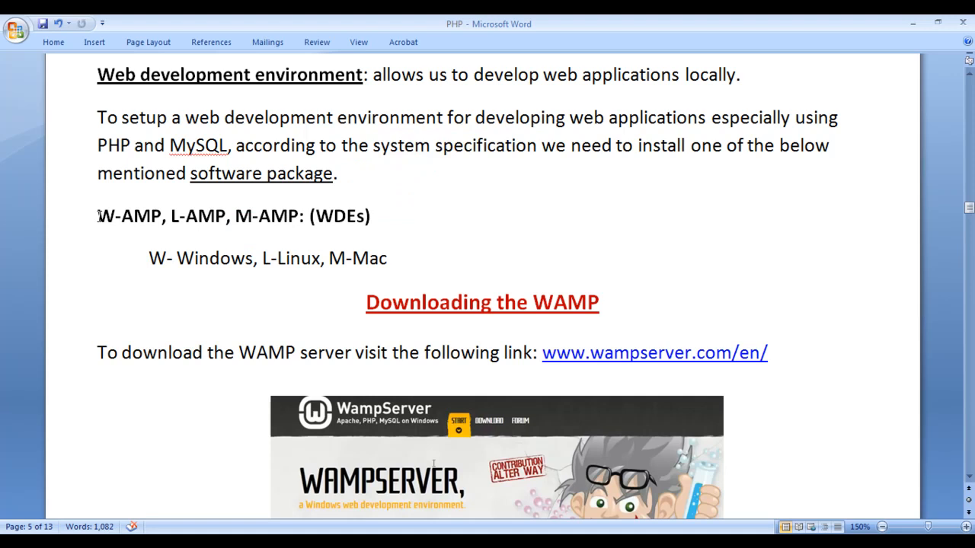
pyautogui.doubleClick(266, 215)
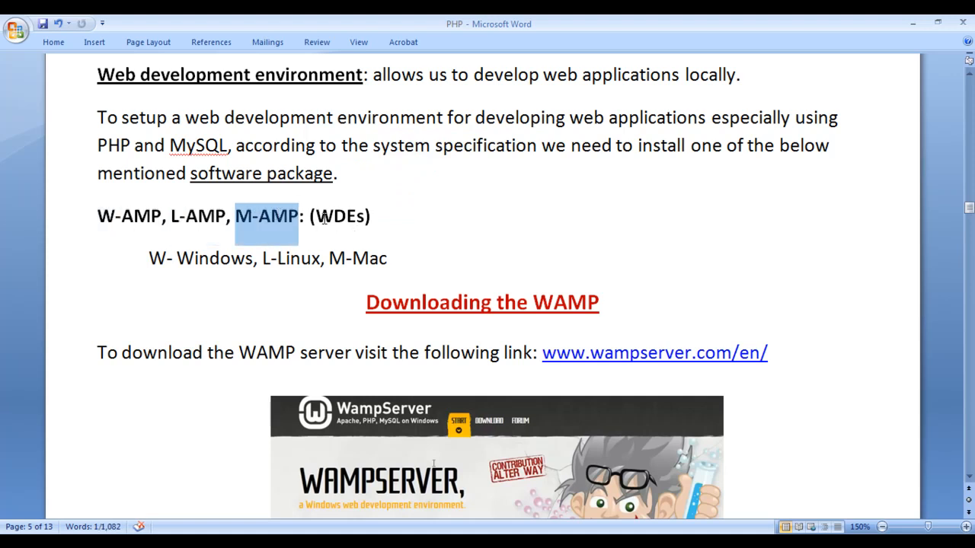
pyautogui.click(449, 233)
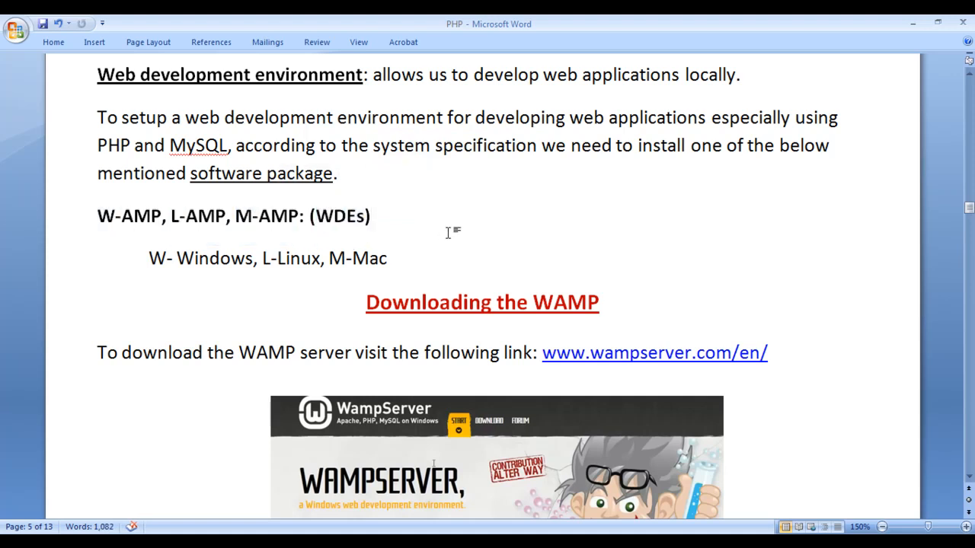
pyautogui.click(373, 216)
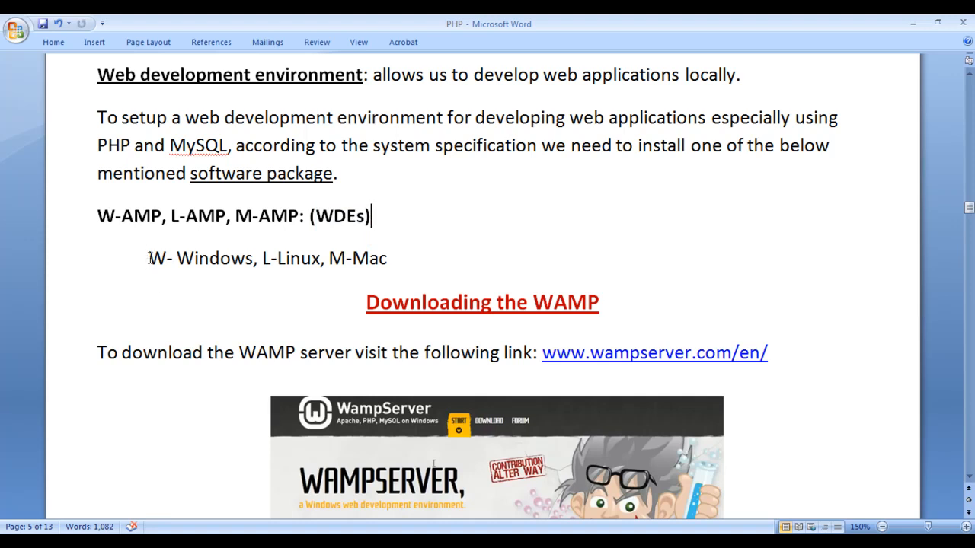
# Step: Highlight the terms W-AMP, L-Linux and L-AMP in turn while explaining the platforms
pyautogui.doubleClick(199, 258)
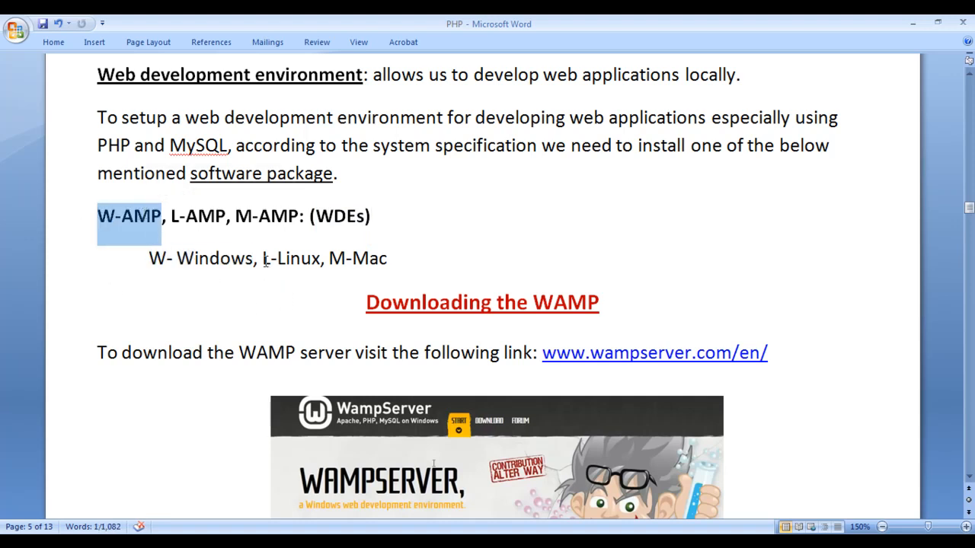
pyautogui.doubleClick(290, 258)
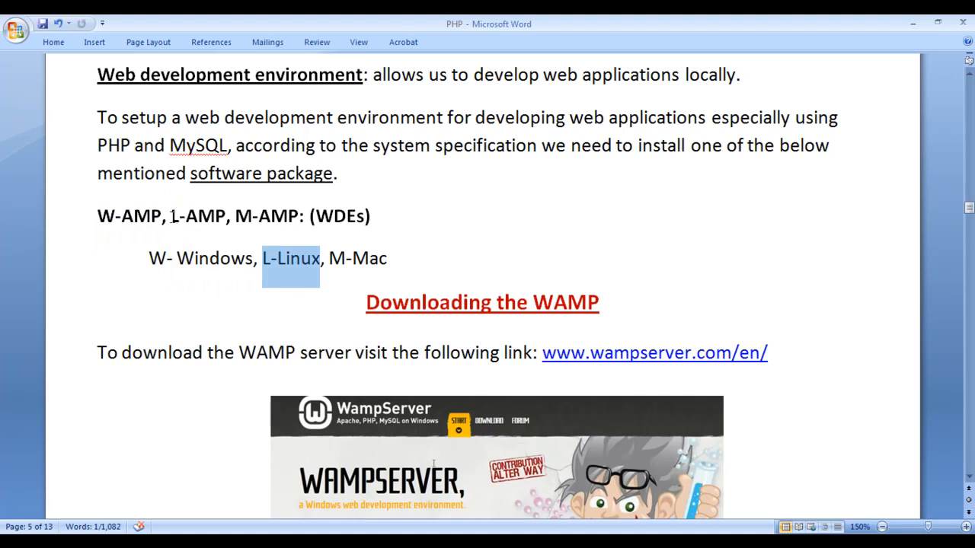
pyautogui.doubleClick(198, 215)
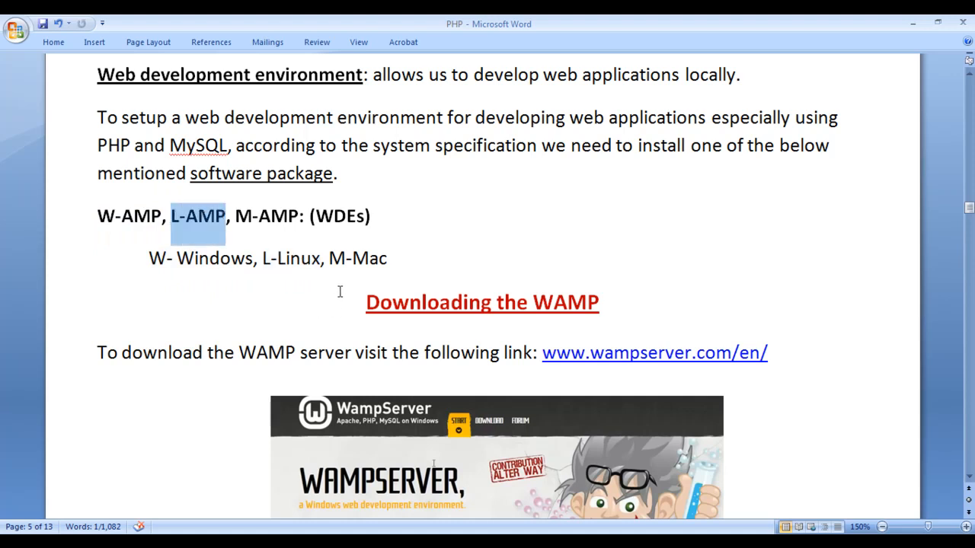
pyautogui.click(237, 216)
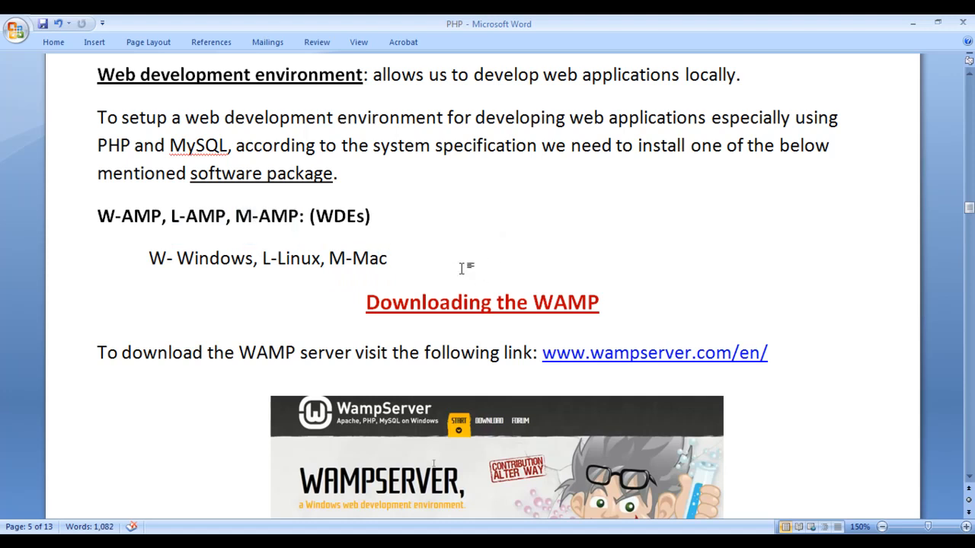
pyautogui.click(388, 258)
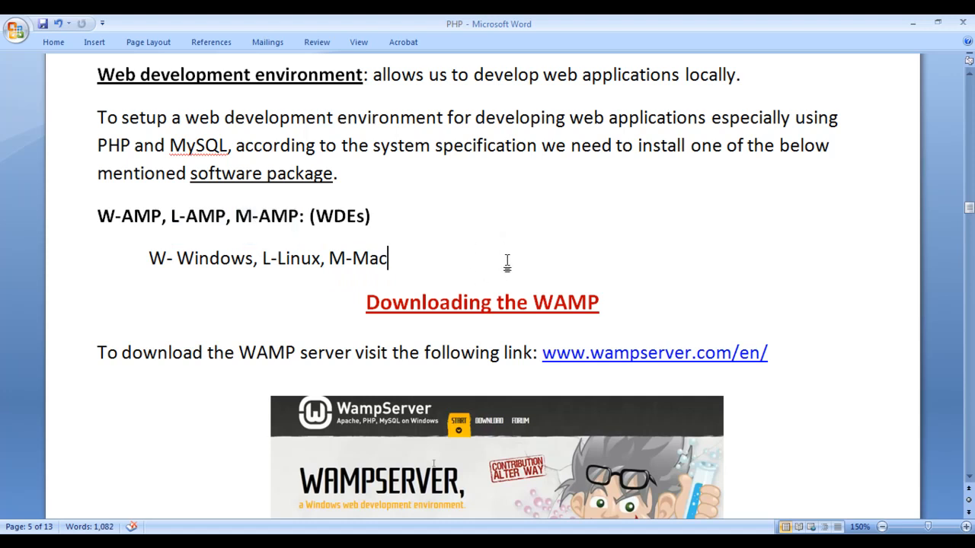
pyautogui.moveTo(112, 249)
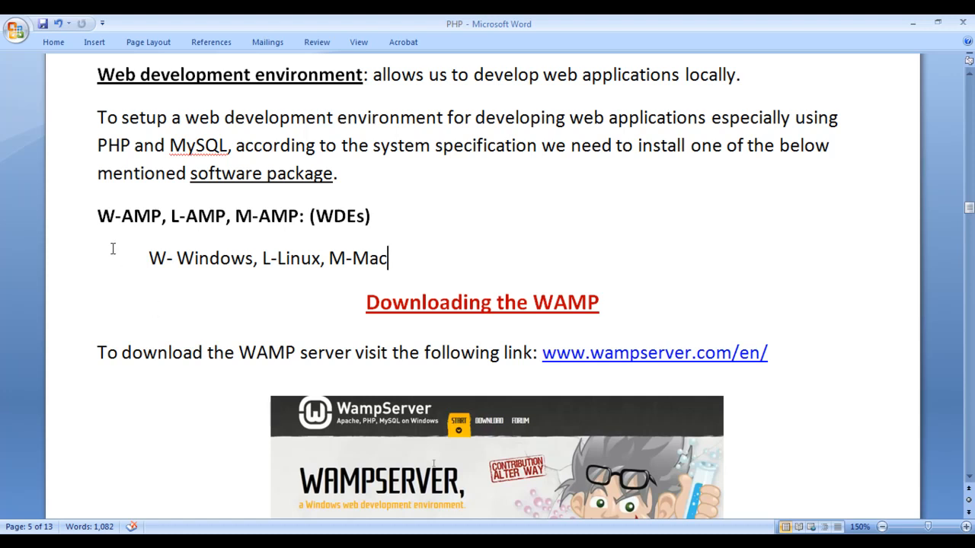
pyautogui.doubleClick(128, 216)
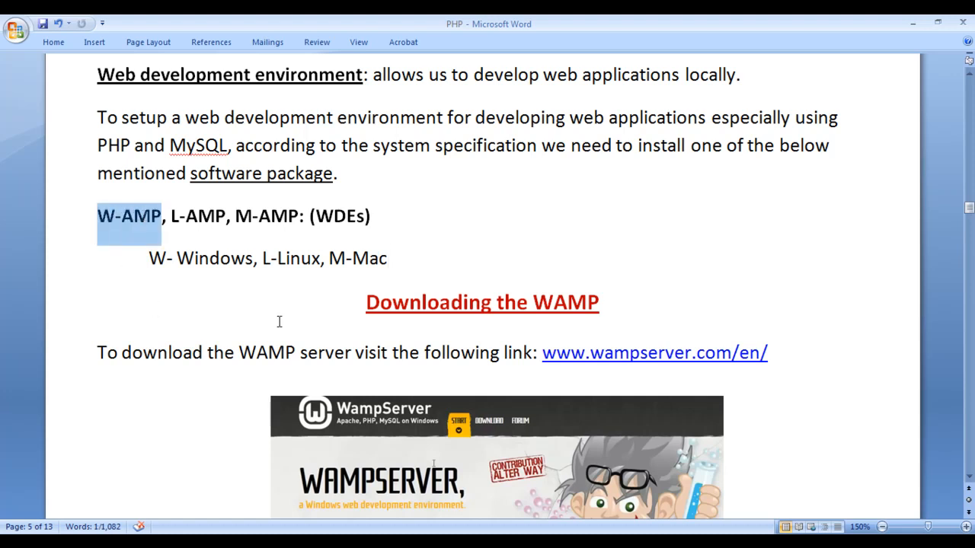
pyautogui.click(368, 302)
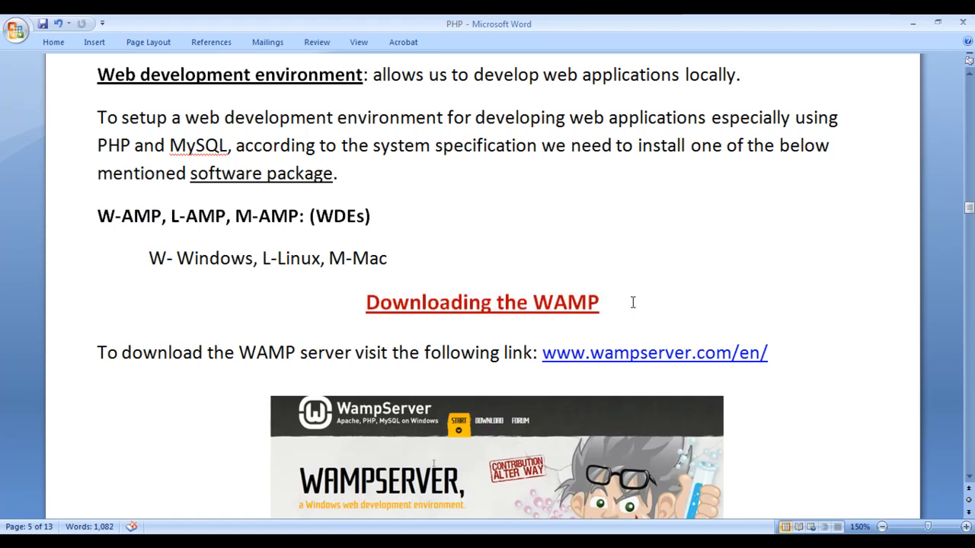
# Step: Highlight the sentence 'To download the WAMP server' and scroll down through the download section
pyautogui.click(604, 302)
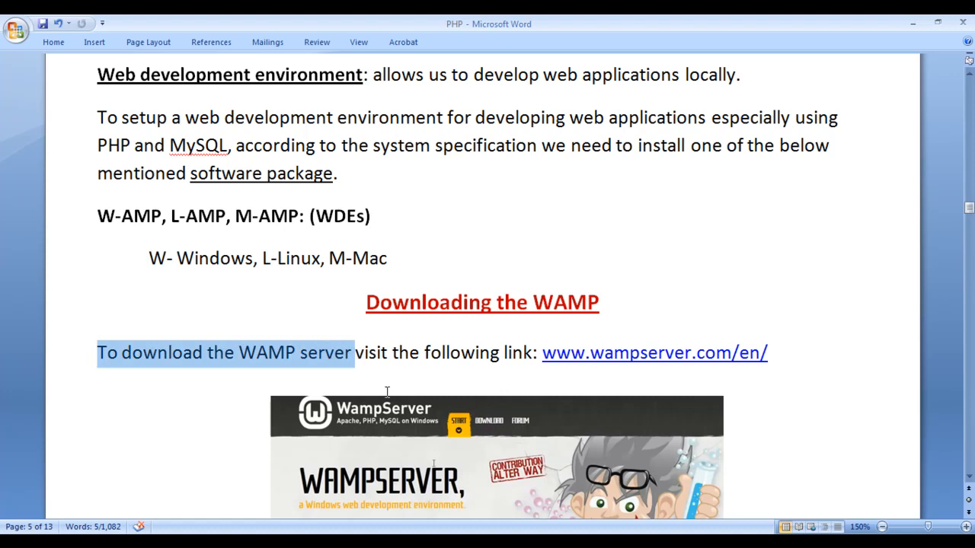
pyautogui.moveTo(571, 381)
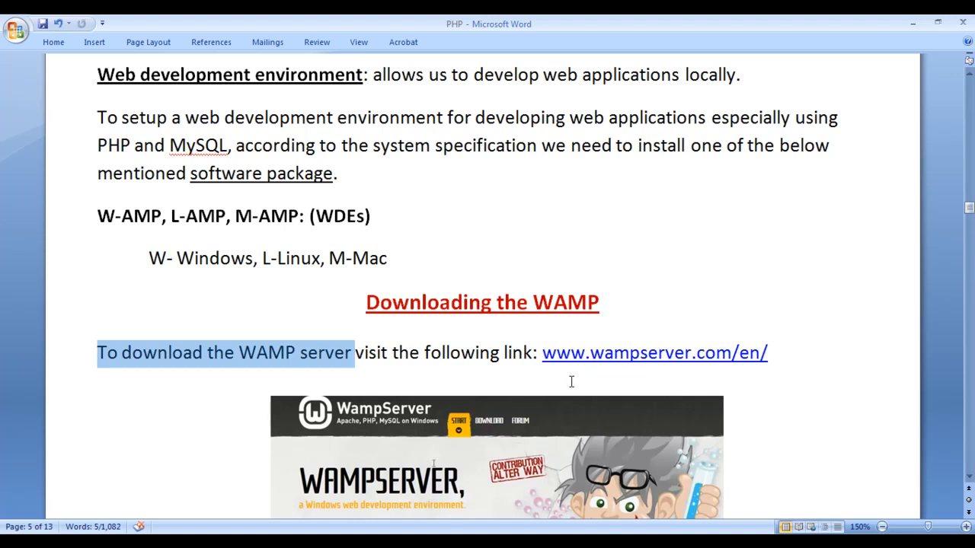
pyautogui.moveTo(809, 372)
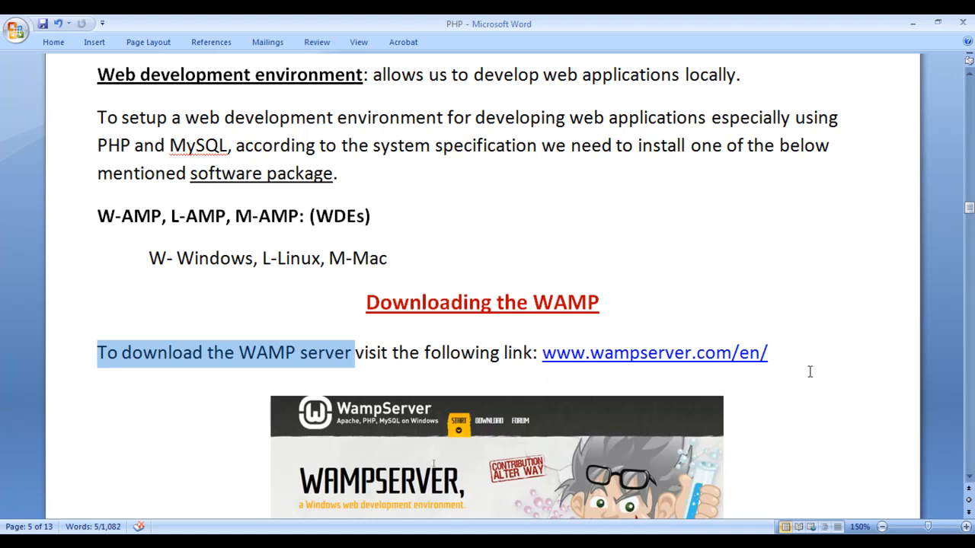
pyautogui.scroll(-3)
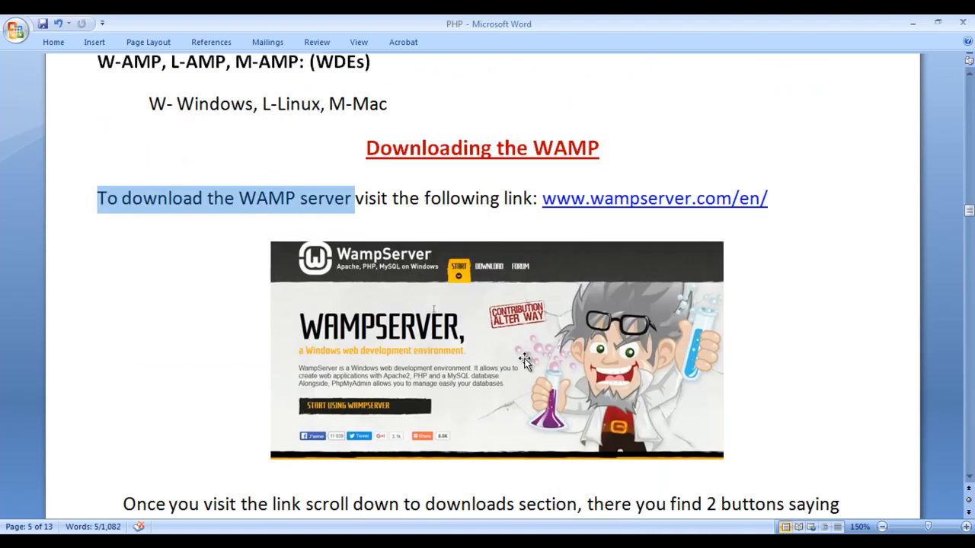
pyautogui.click(425, 348)
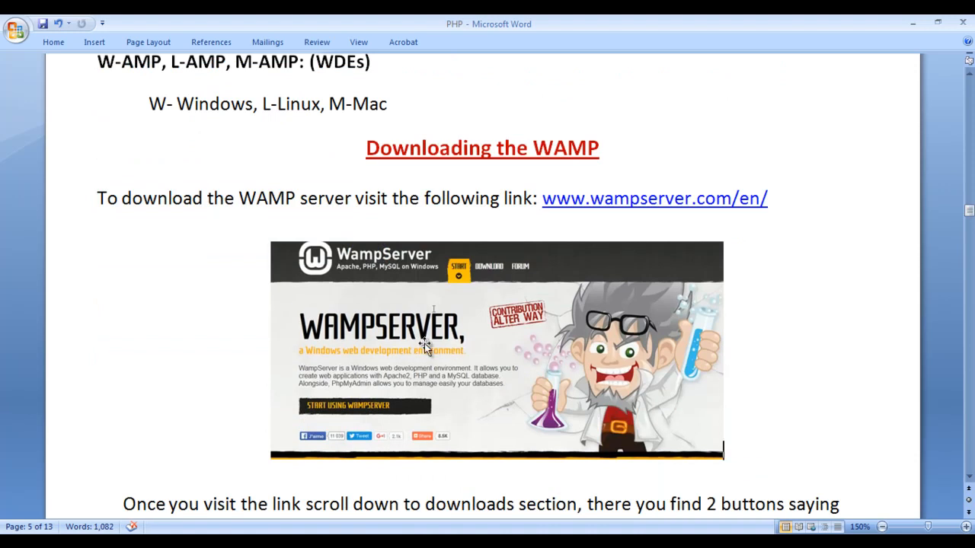
pyautogui.moveTo(697, 341)
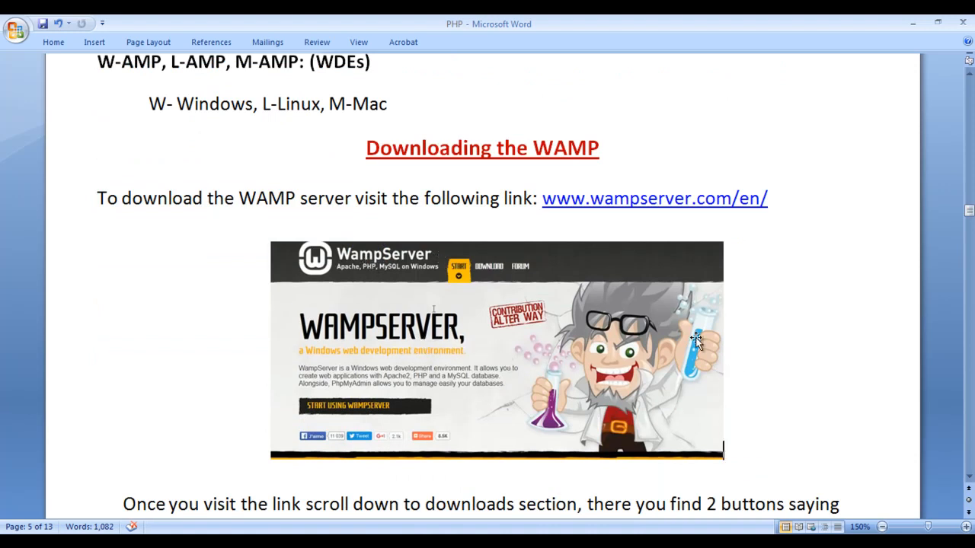
pyautogui.scroll(-3)
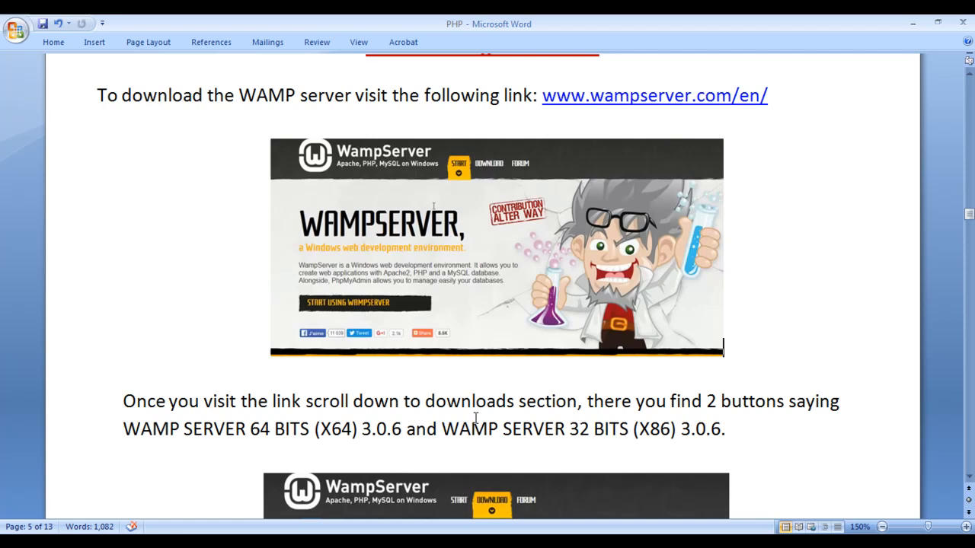
pyautogui.moveTo(668, 388)
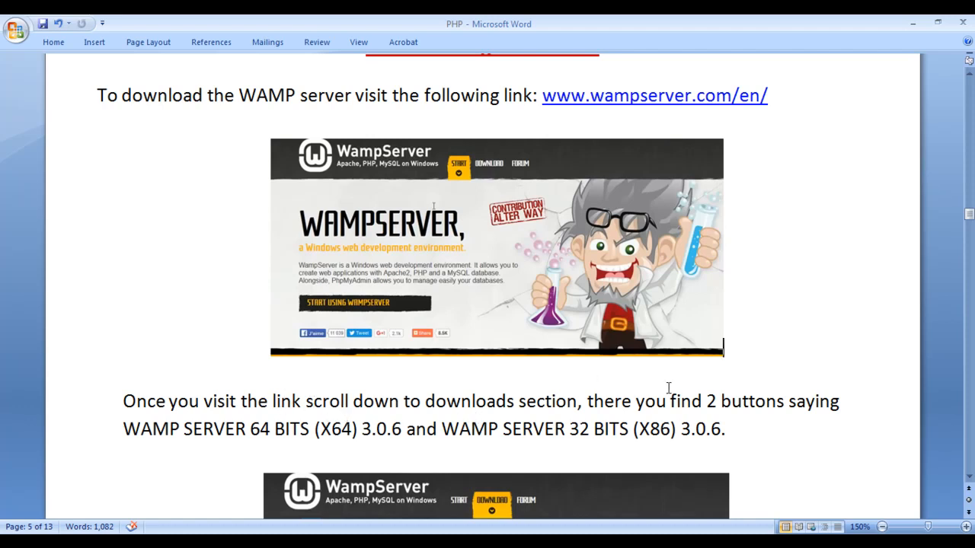
pyautogui.scroll(-3)
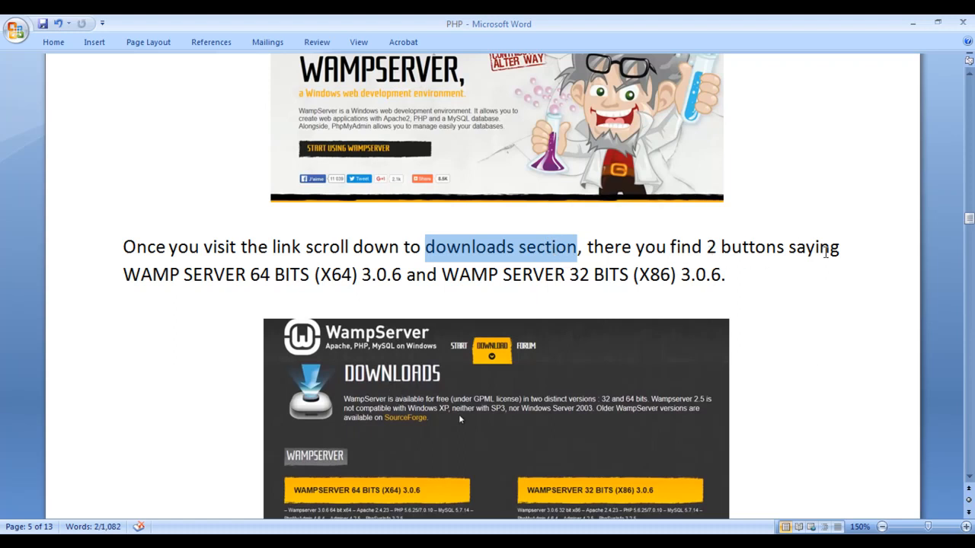
pyautogui.scroll(-3)
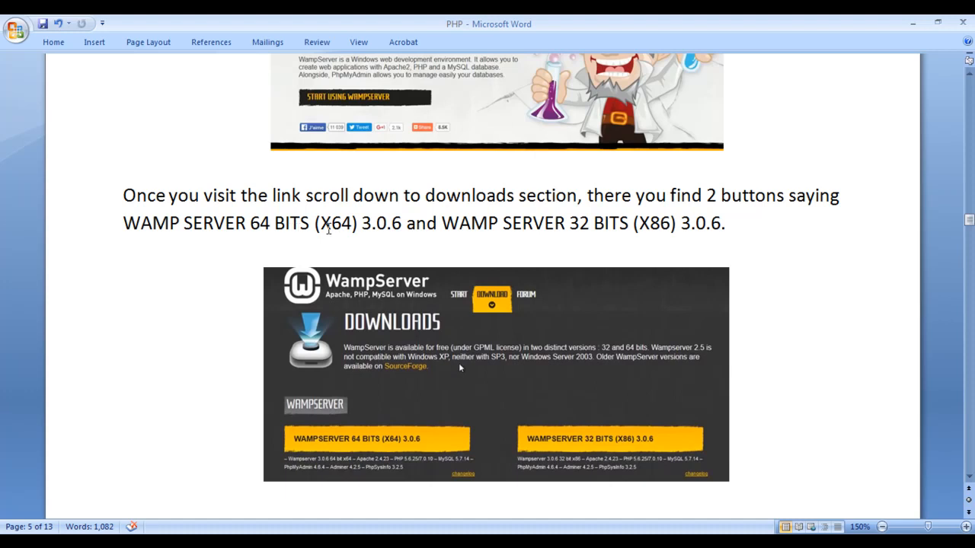
pyautogui.moveTo(369, 301)
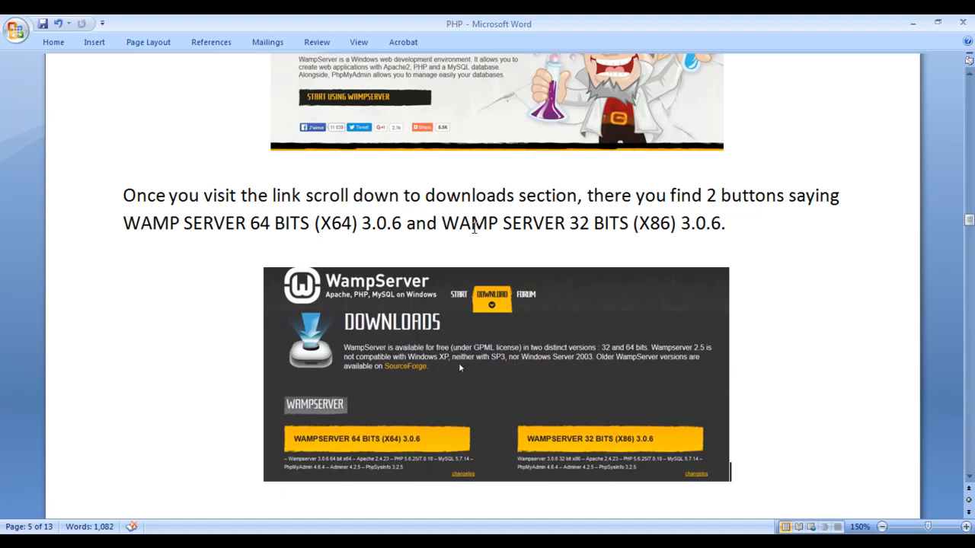
pyautogui.moveTo(643, 229)
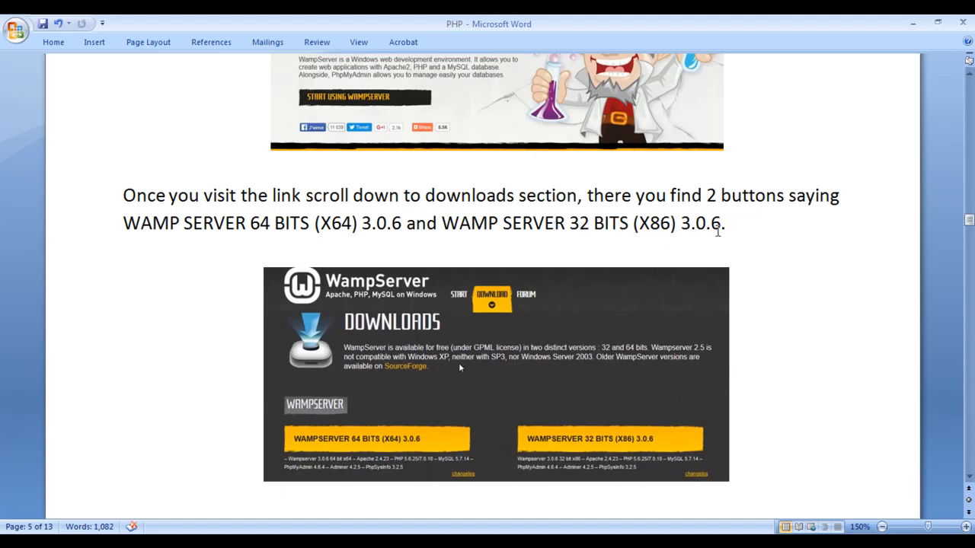
pyautogui.scroll(-3)
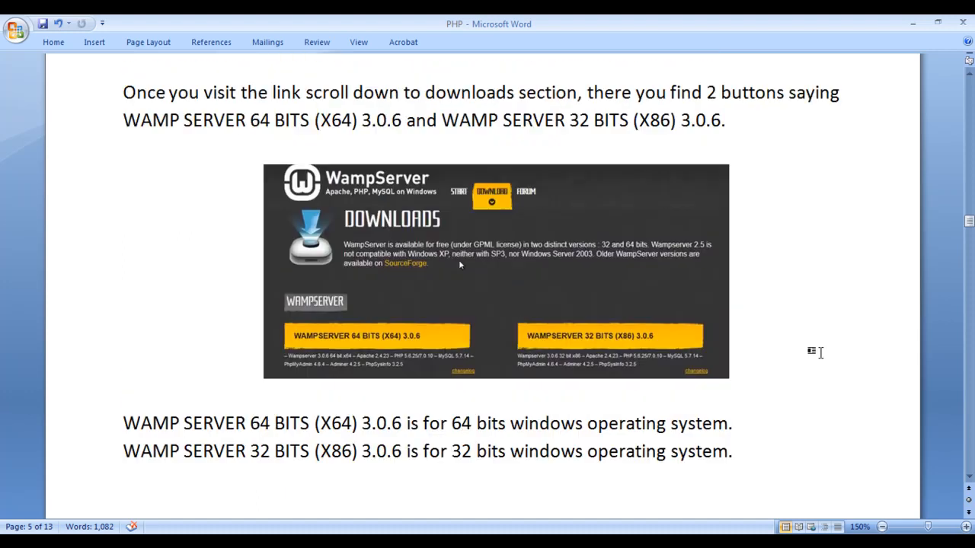
pyautogui.moveTo(321, 423)
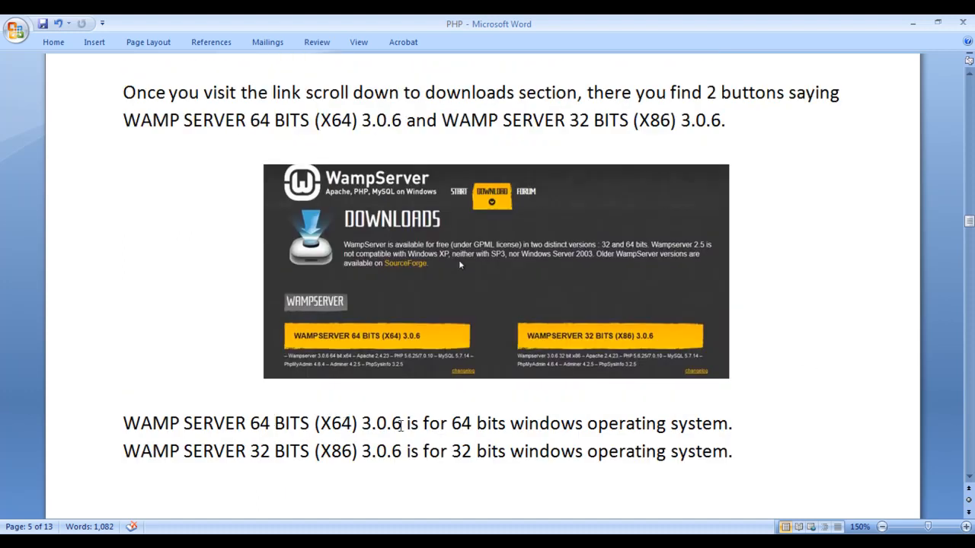
# Step: Emphasise the '64 bits' and '32 bits windows operating system' explanations, then clear them
pyautogui.doubleClick(478, 423)
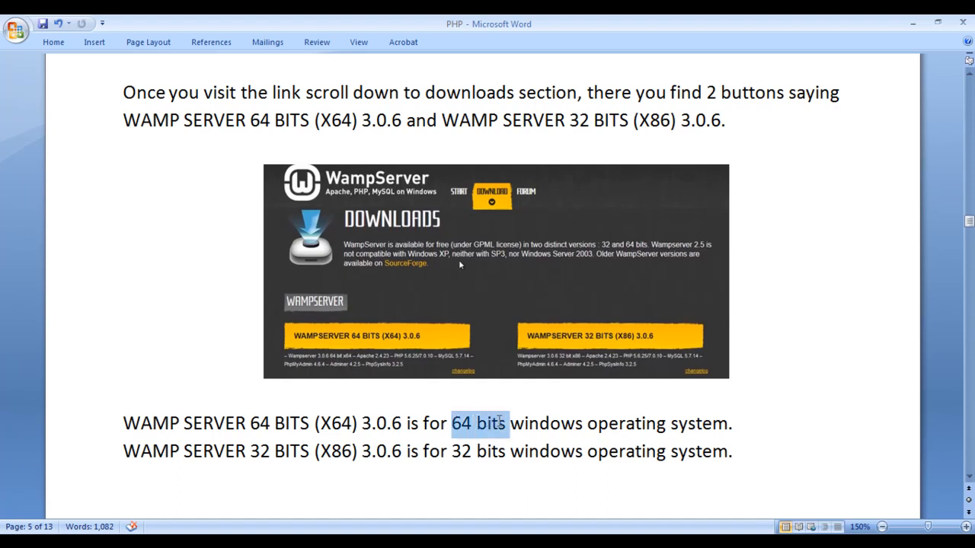
pyautogui.click(731, 423)
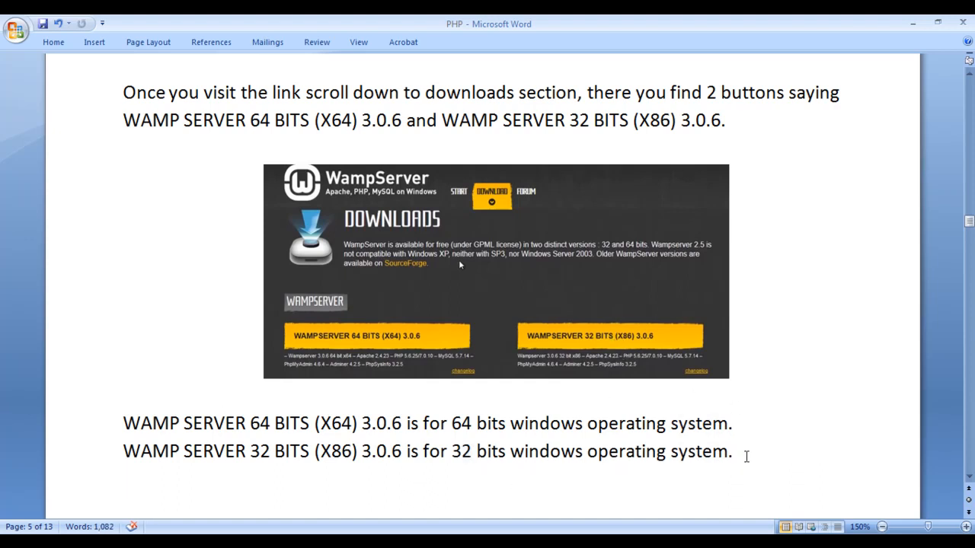
pyautogui.moveTo(452, 423); pyautogui.dragTo(728, 423)
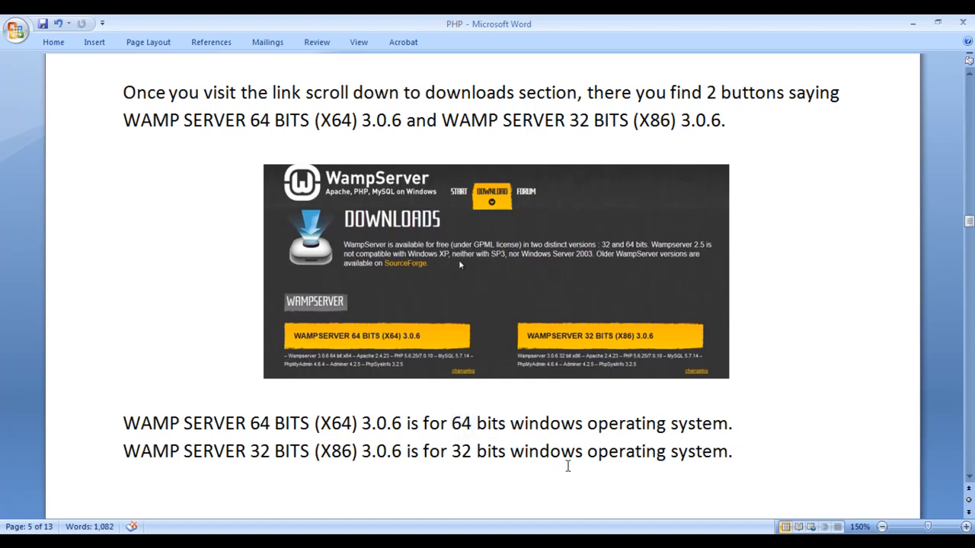
pyautogui.click(730, 451)
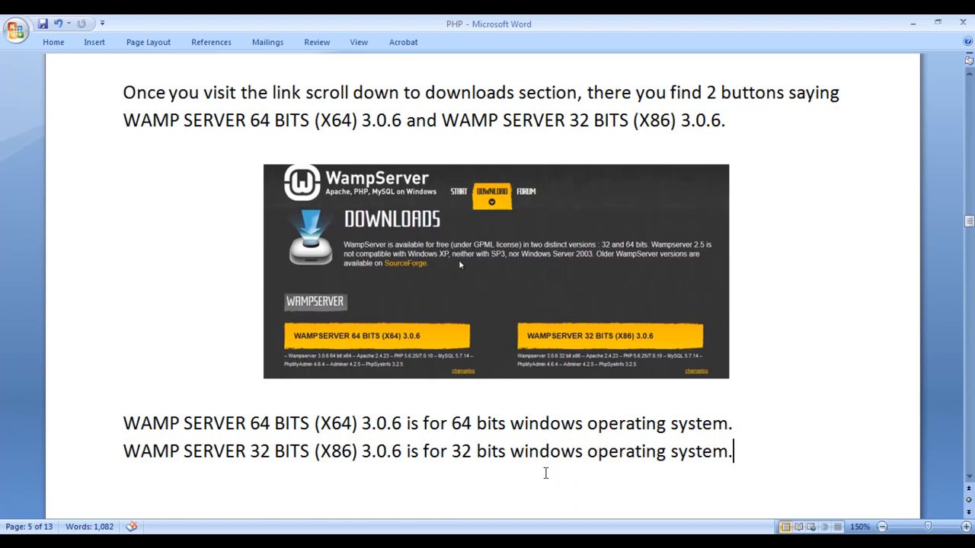
pyautogui.moveTo(451, 451); pyautogui.dragTo(727, 451)
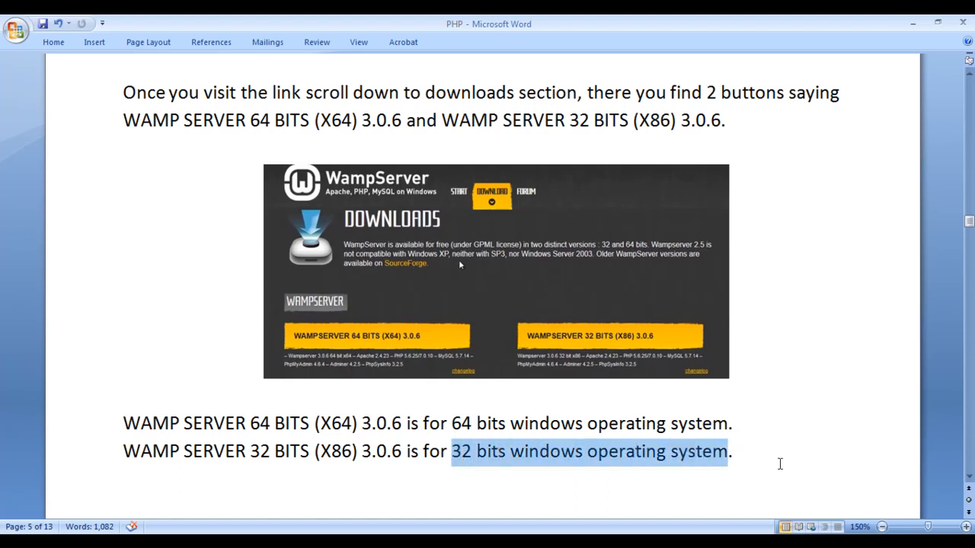
pyautogui.click(731, 451)
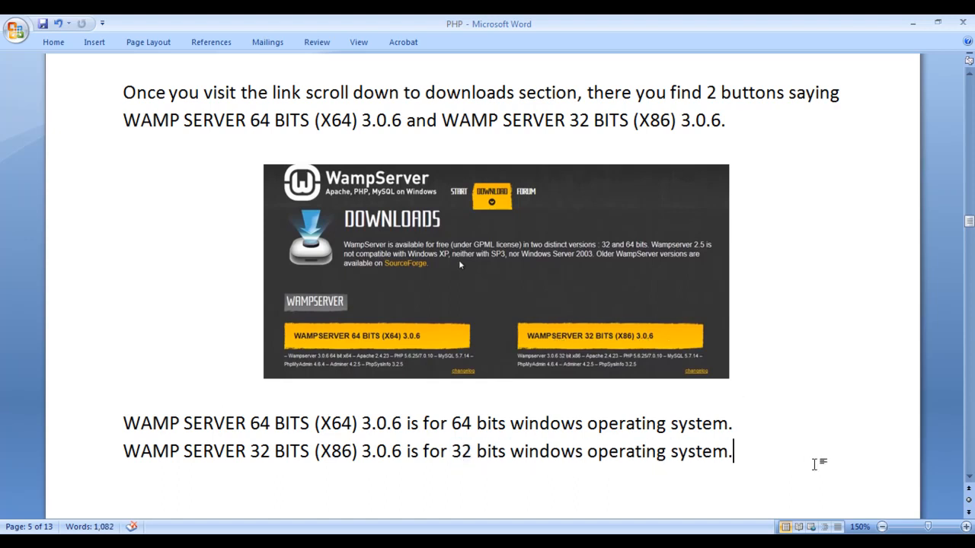
# Step: Highlight the download location sentence, then select the WampServer 3.0.6 installer in Downloads
pyautogui.scroll(-3)
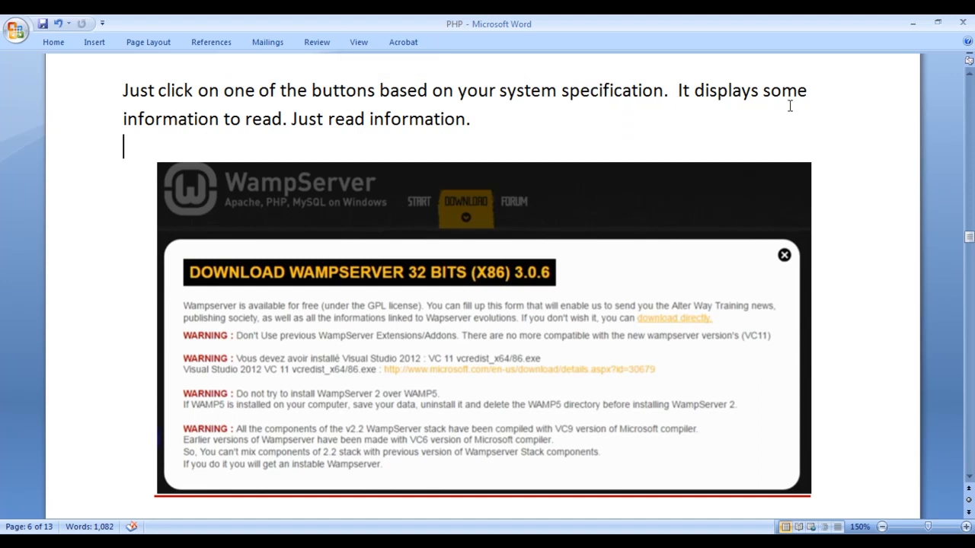
pyautogui.moveTo(267, 138)
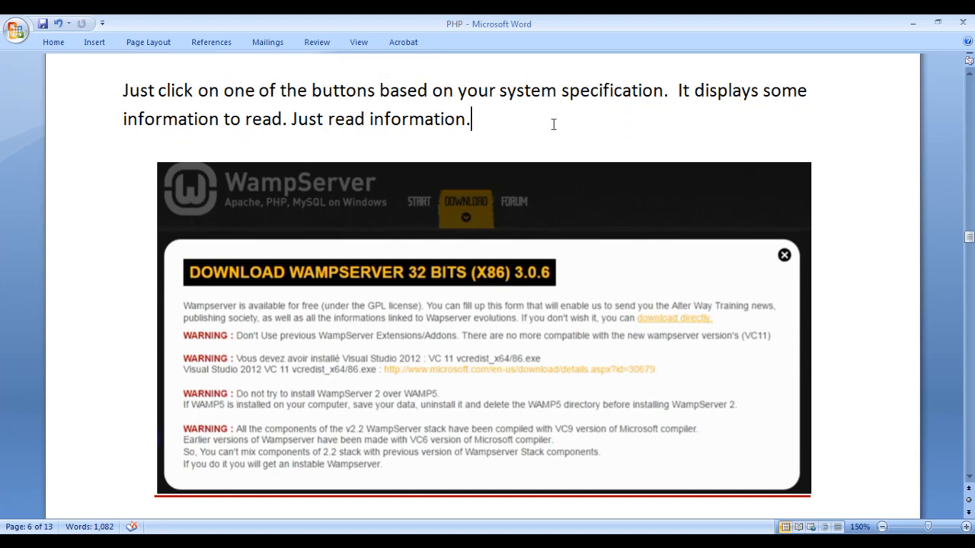
pyautogui.moveTo(190, 312)
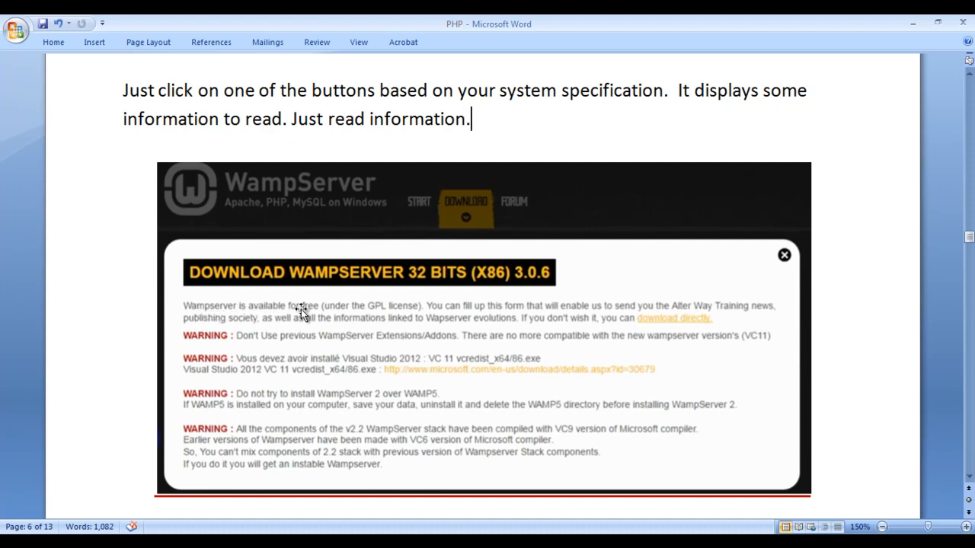
pyautogui.moveTo(434, 312)
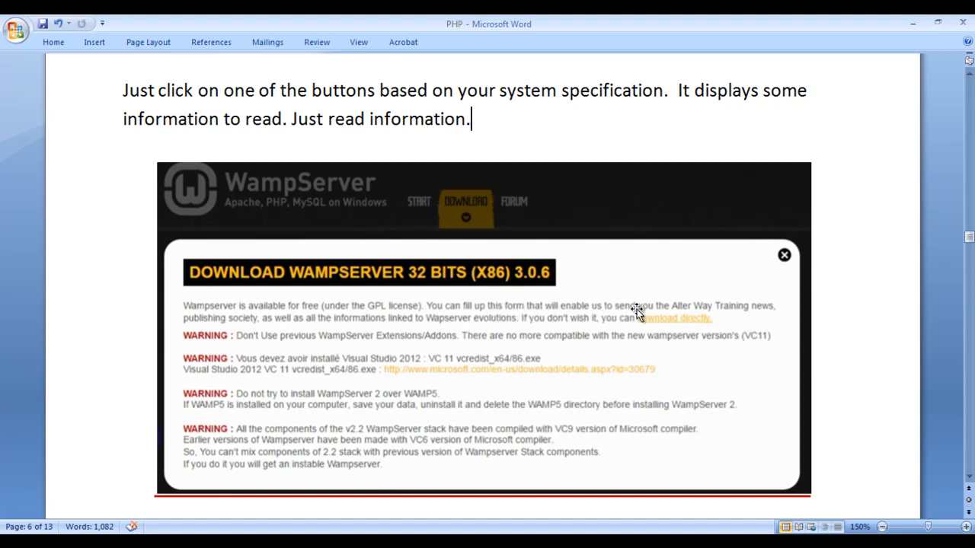
pyautogui.moveTo(746, 316)
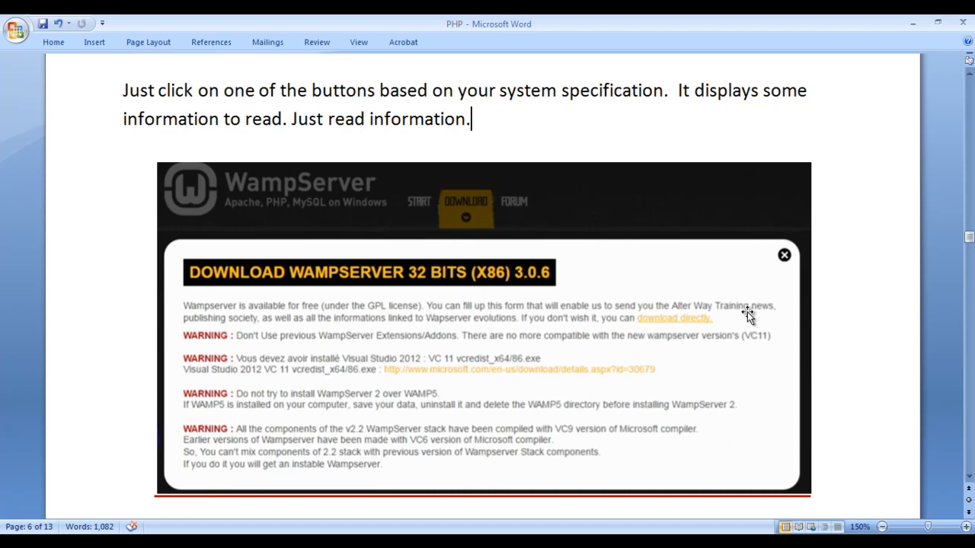
pyautogui.moveTo(242, 332)
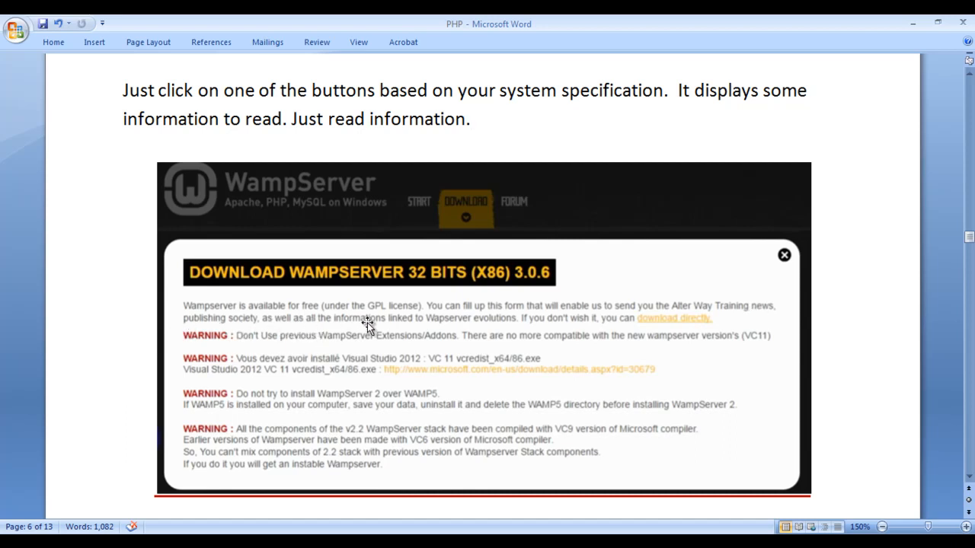
pyautogui.moveTo(487, 329)
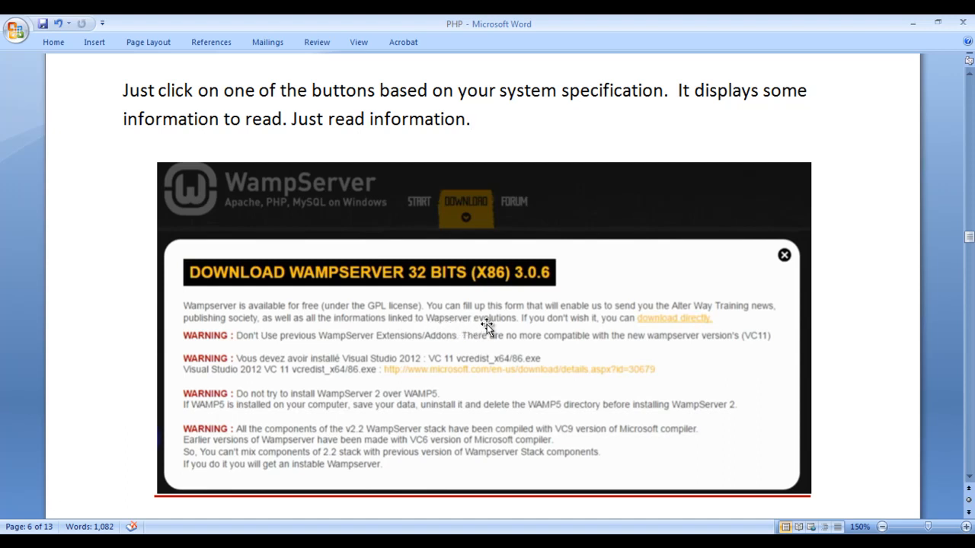
pyautogui.moveTo(502, 324)
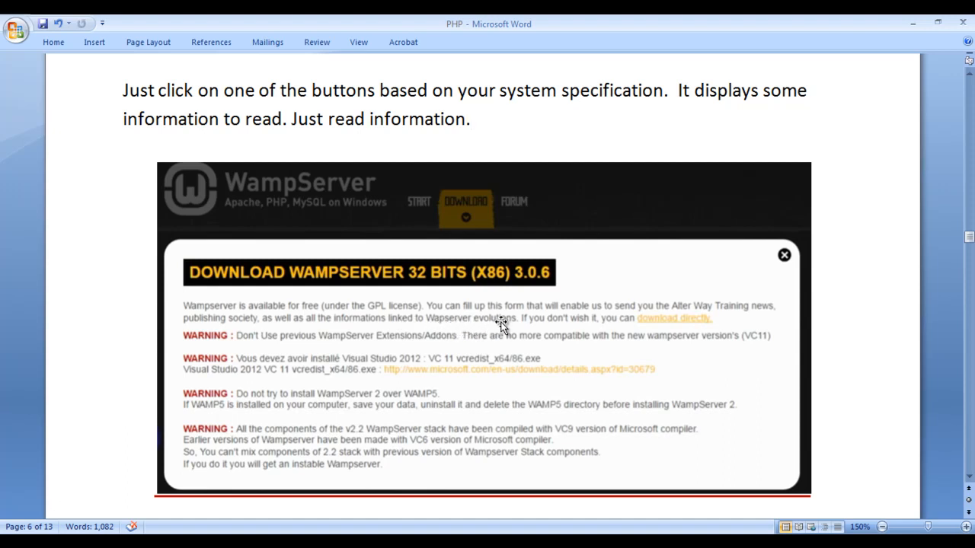
pyautogui.moveTo(591, 327)
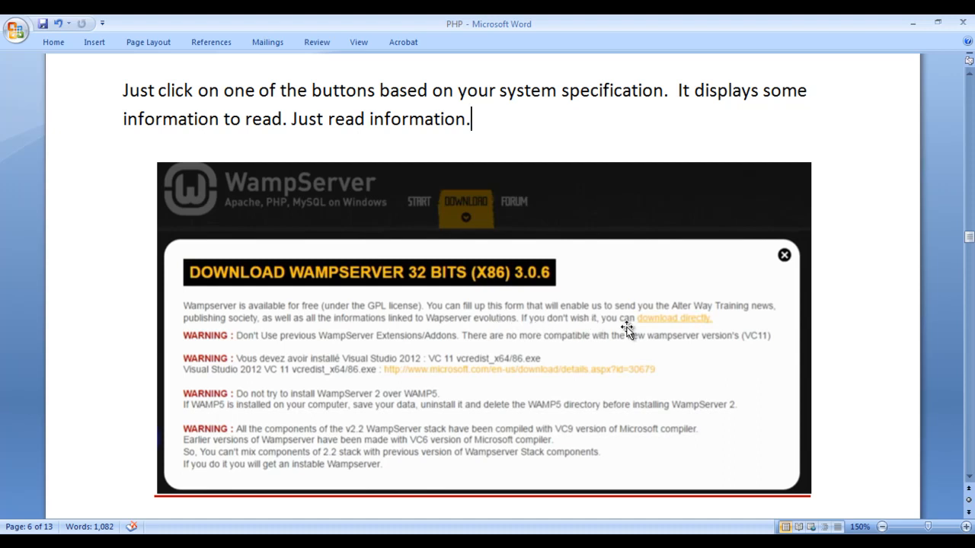
pyautogui.moveTo(715, 326)
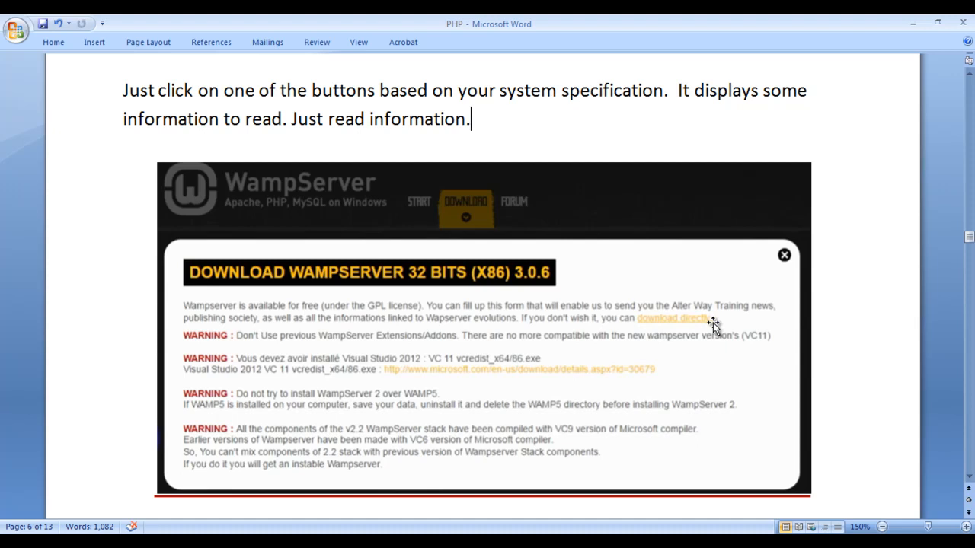
pyautogui.scroll(-3)
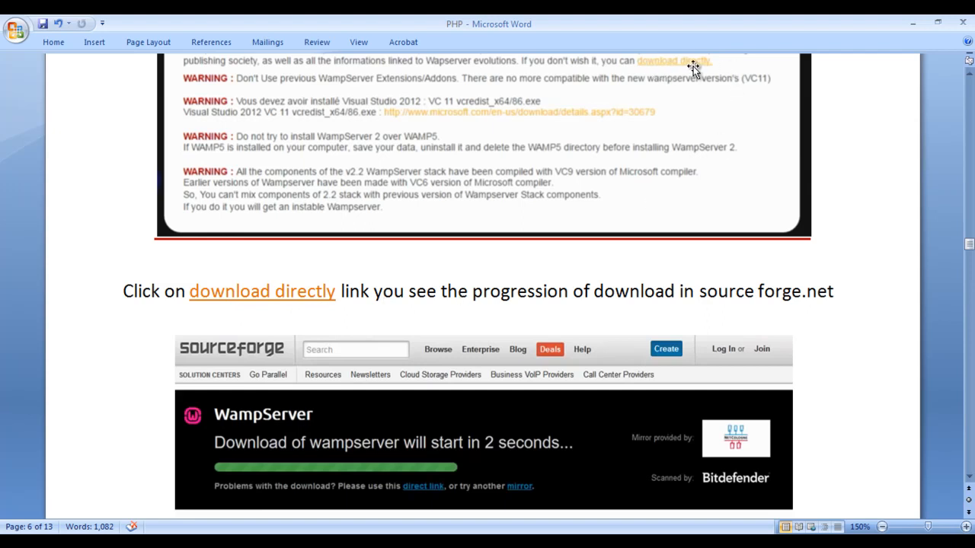
pyautogui.moveTo(474, 304)
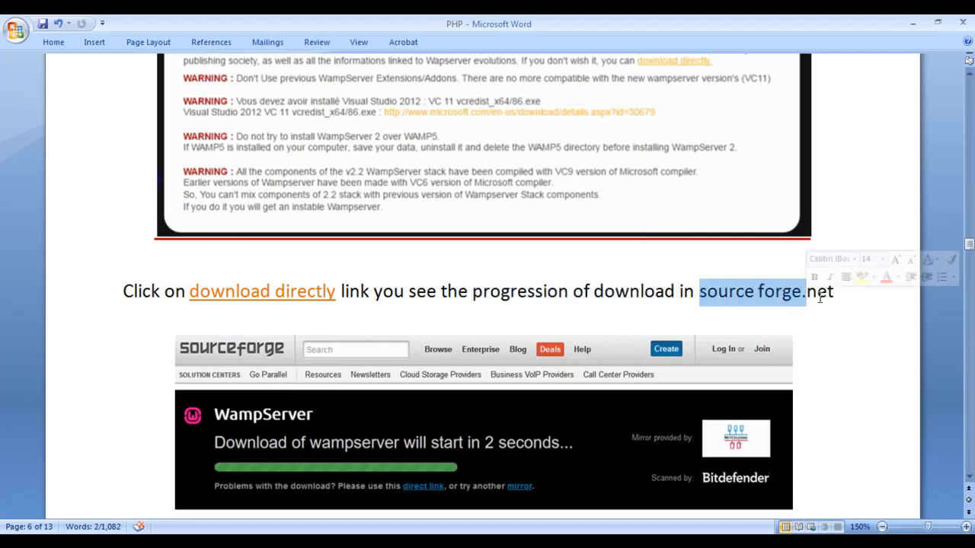
pyautogui.scroll(-3)
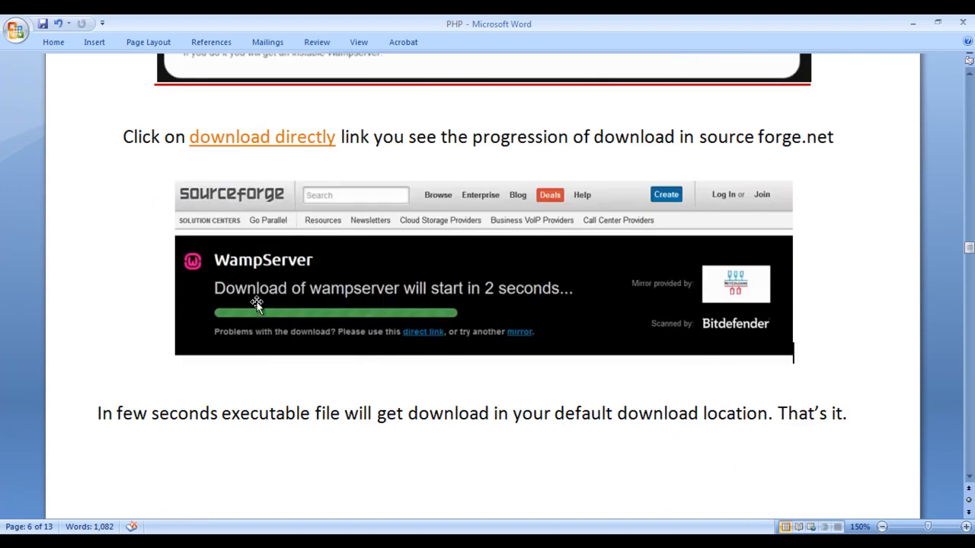
pyautogui.moveTo(387, 305)
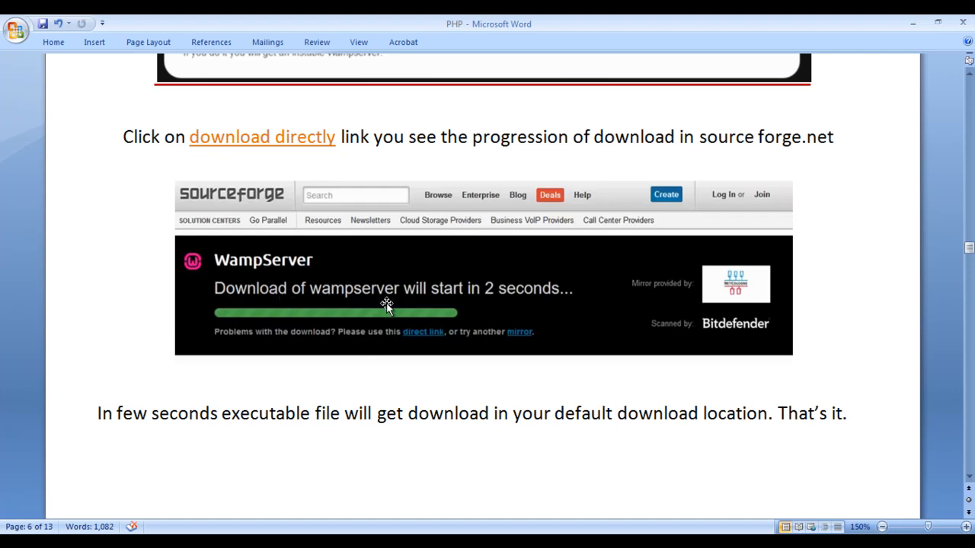
pyautogui.moveTo(495, 312)
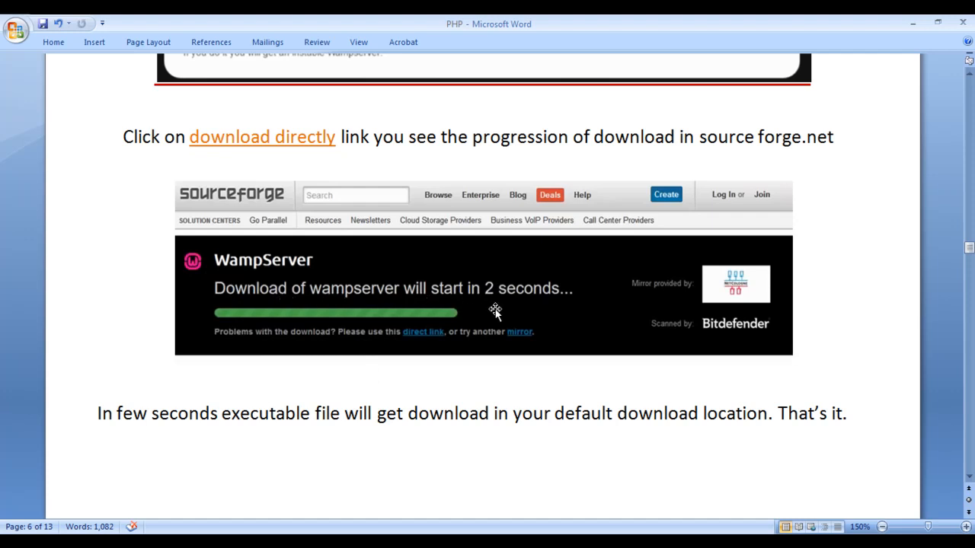
pyautogui.moveTo(620, 318)
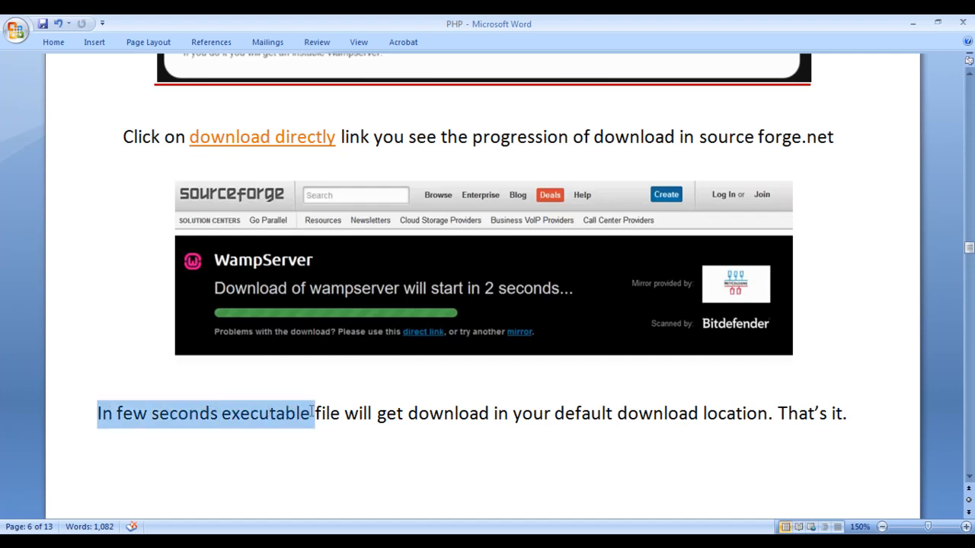
pyautogui.moveTo(312, 414); pyautogui.dragTo(492, 413)
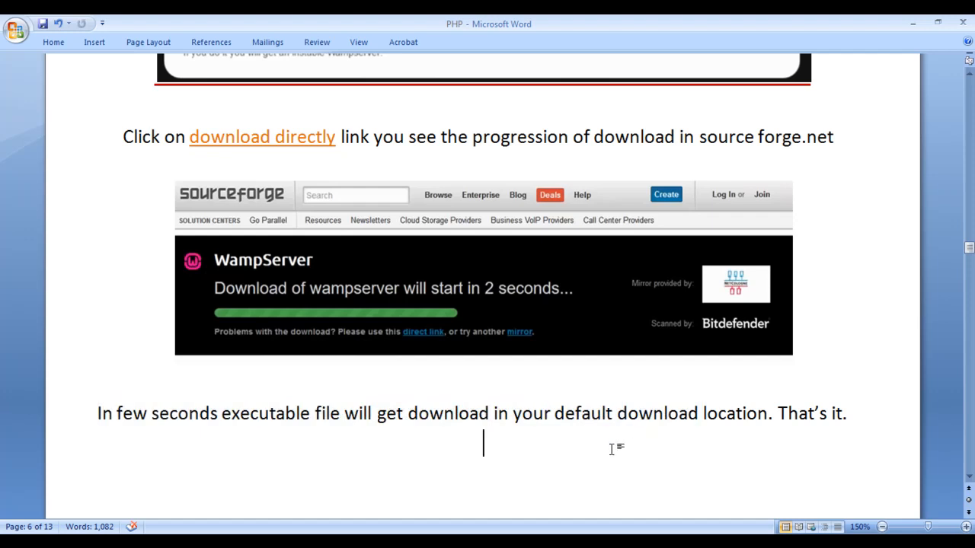
pyautogui.doubleClick(811, 414)
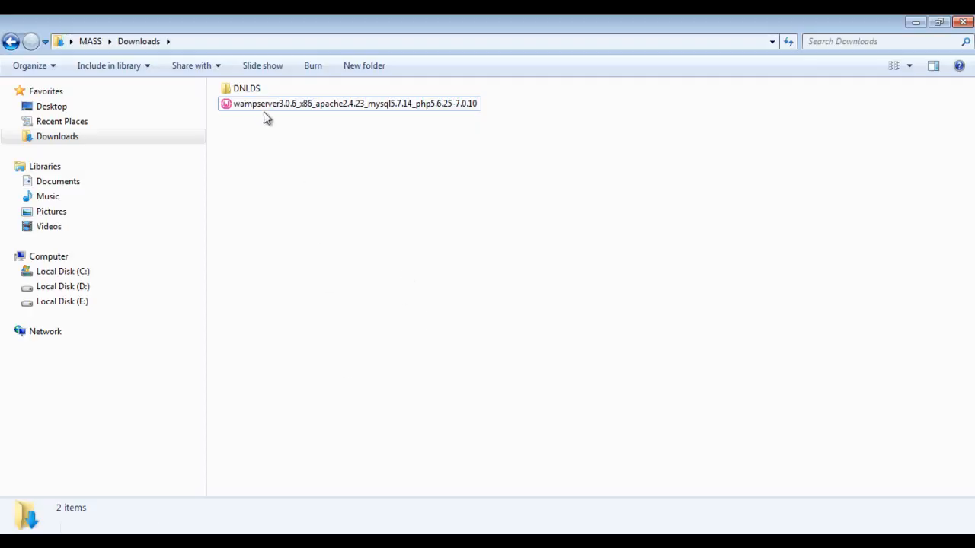
pyautogui.click(350, 103)
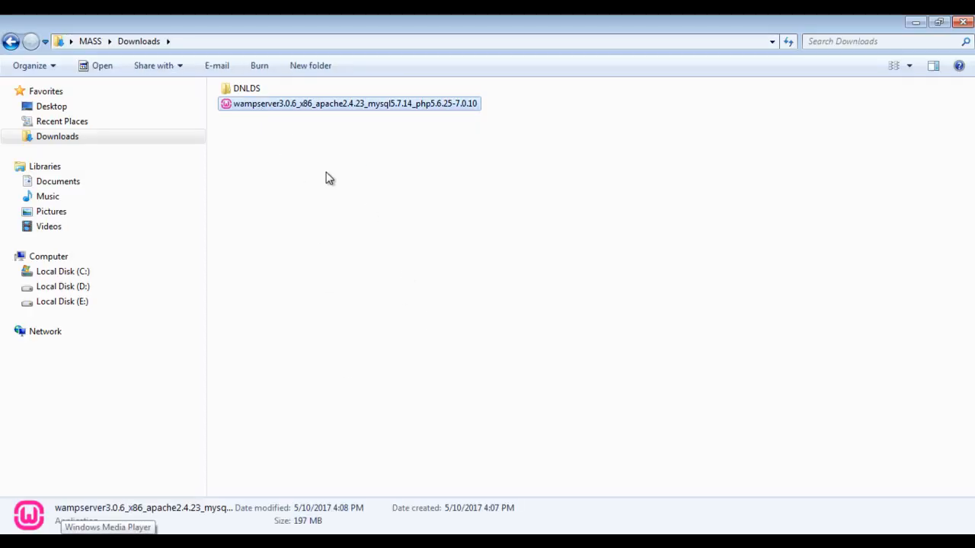
pyautogui.moveTo(312, 108)
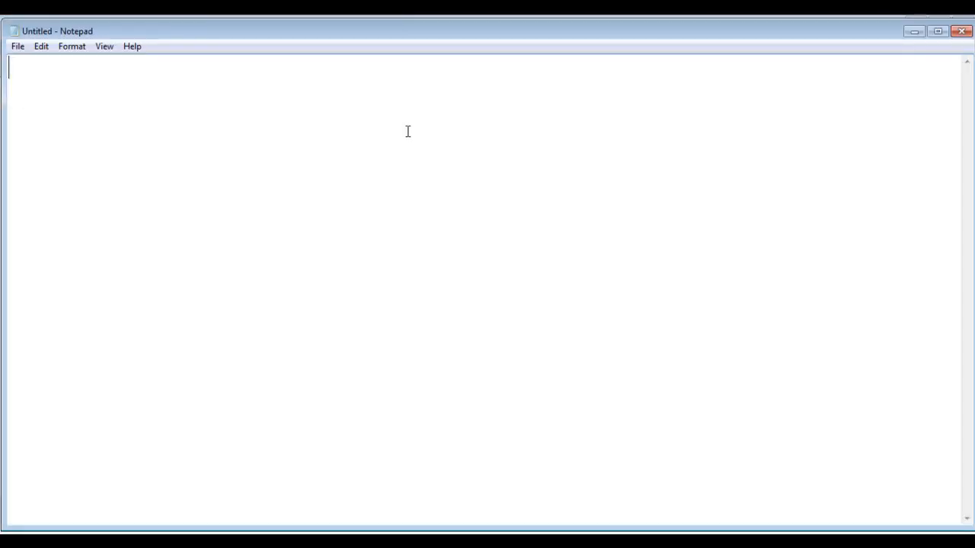
# Step: Paste 'wampserver3.0.6_x86_apache2.4.23_mysql5.7.14_php5.6.25-7.0.10' into Notepad, split it into lines, and highlight x86
pyautogui.write('wampserver3.0.6_x86_apache2.4.23_mysql5.7.14_php5.6.25-7.0.10')
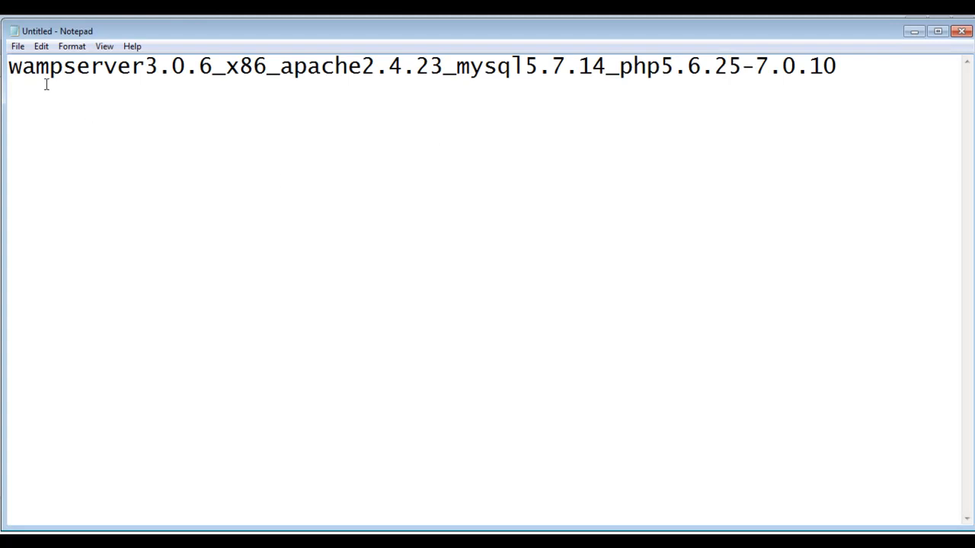
pyautogui.click(9, 67)
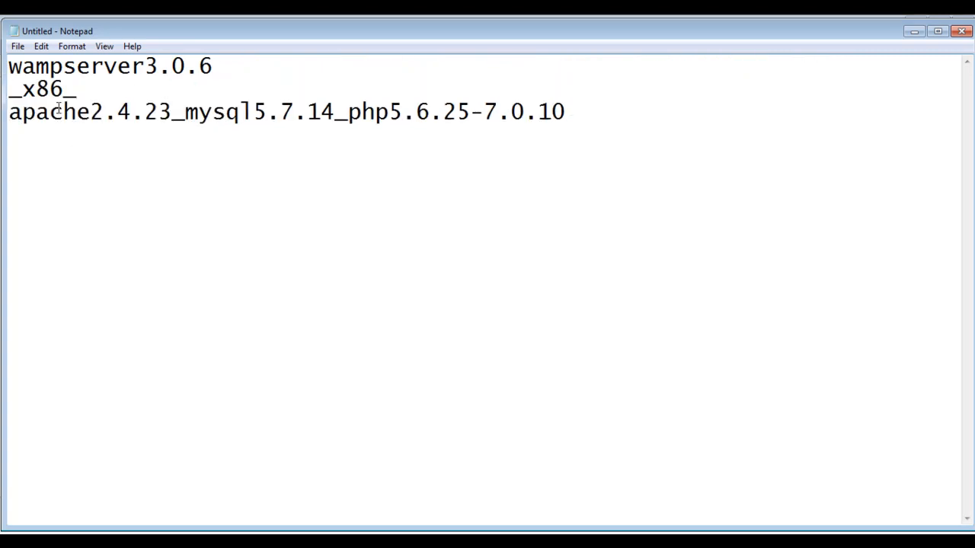
pyautogui.doubleClick(42, 89)
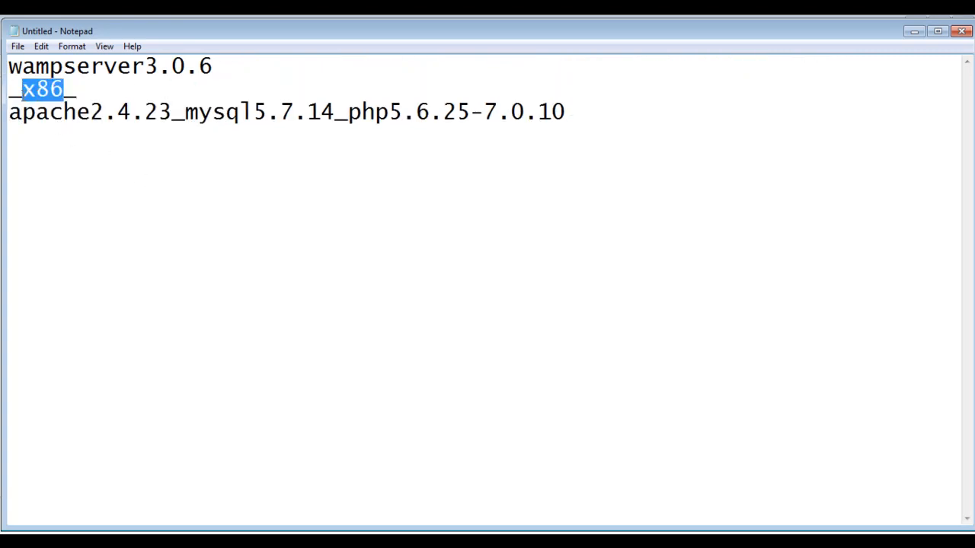
pyautogui.click(166, 246)
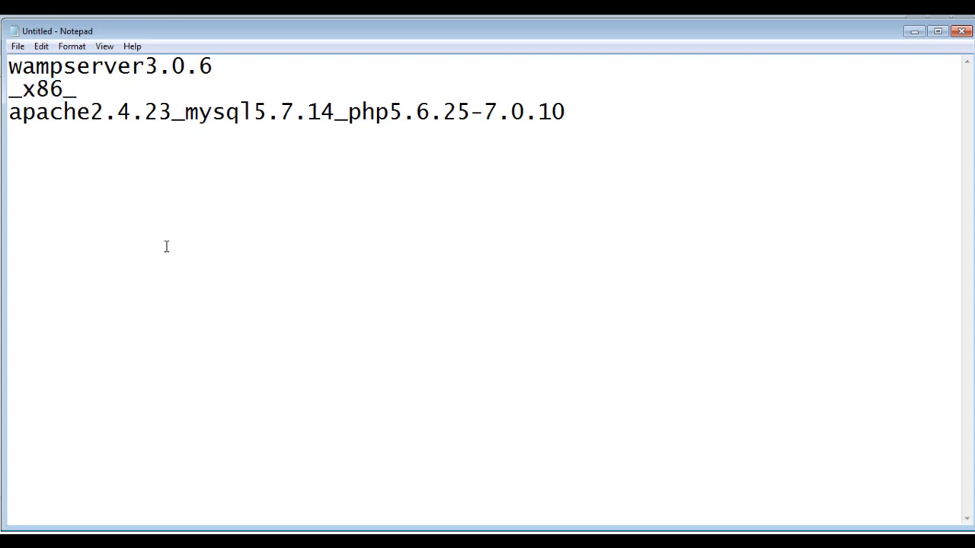
pyautogui.moveTo(260, 300)
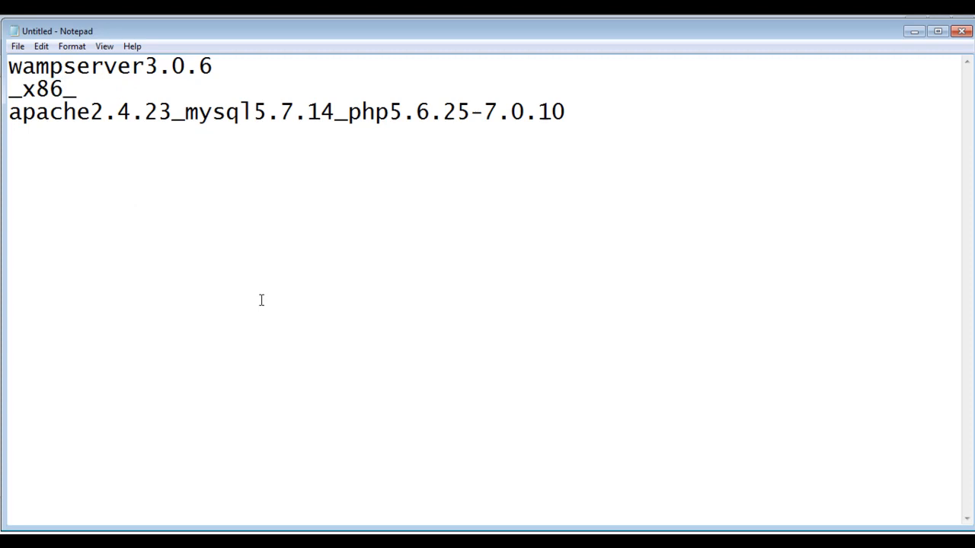
pyautogui.click(171, 112)
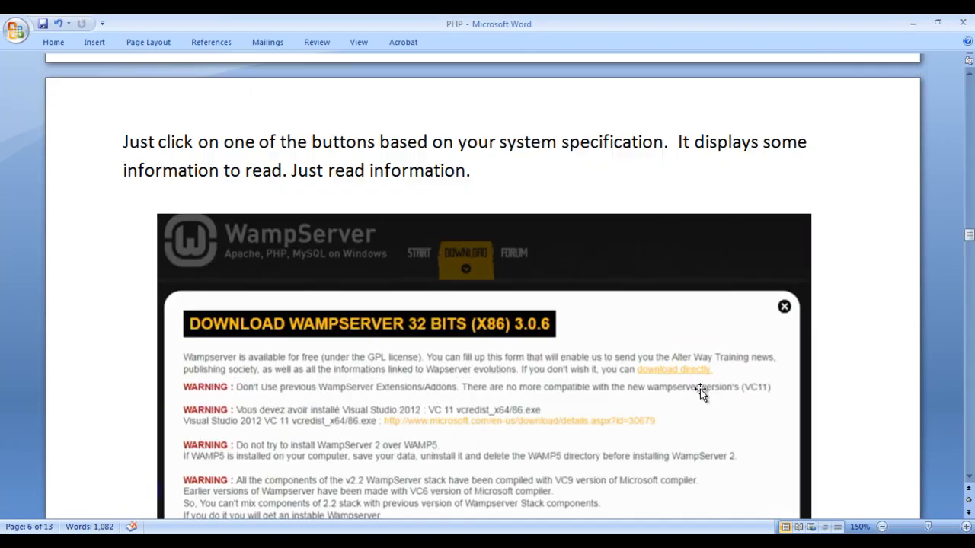
# Step: Scroll the Word tutorial back to the Downloading the WAMP heading and its wampserver.com screenshot
pyautogui.scroll(3)
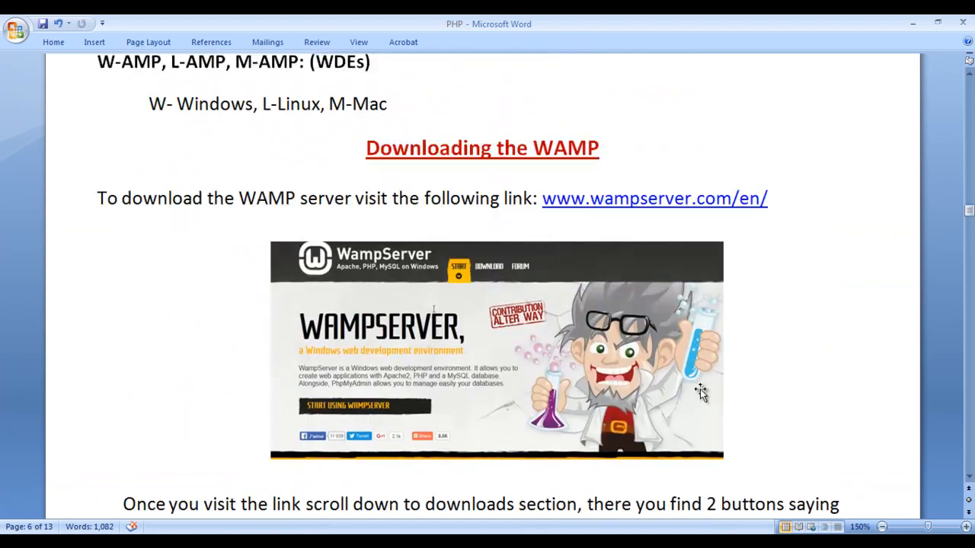
pyautogui.scroll(-3)
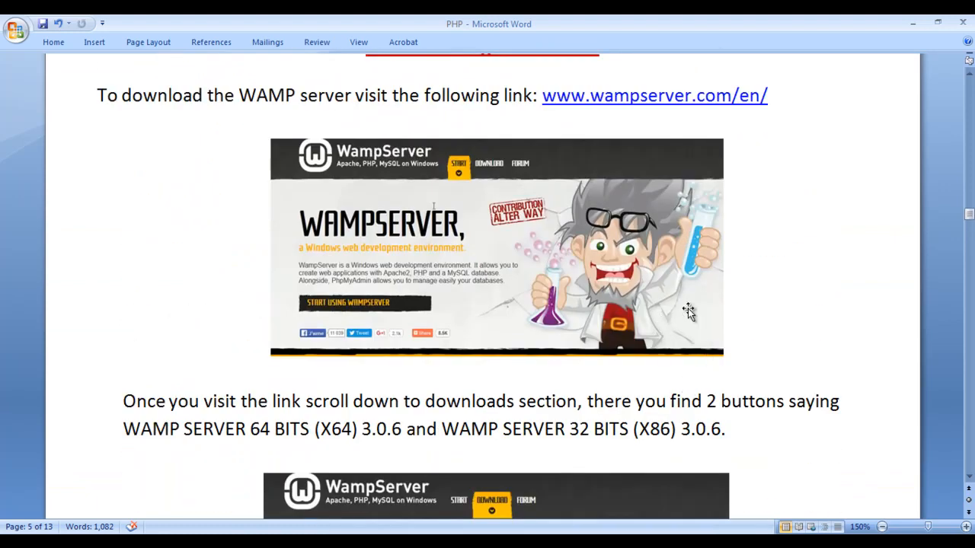
pyautogui.moveTo(819, 241)
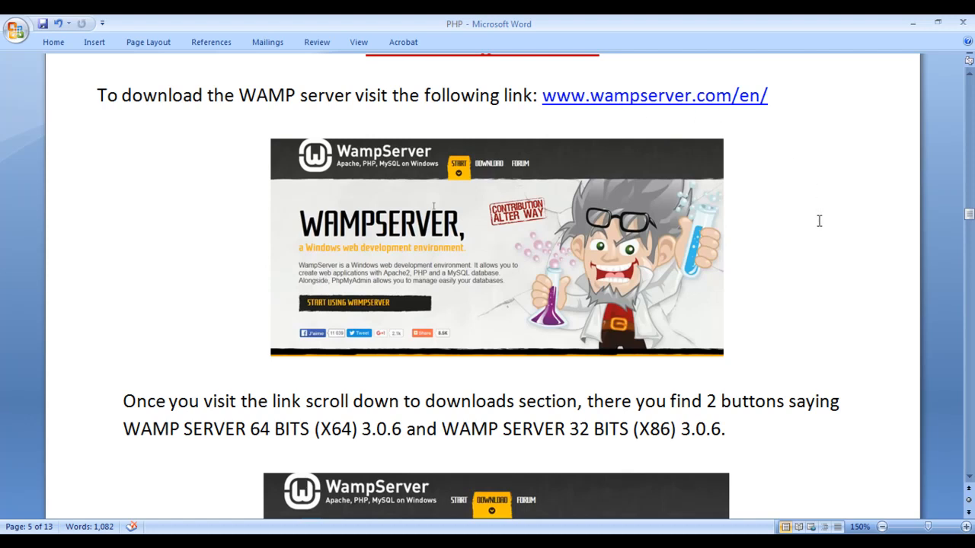
pyautogui.moveTo(645, 262)
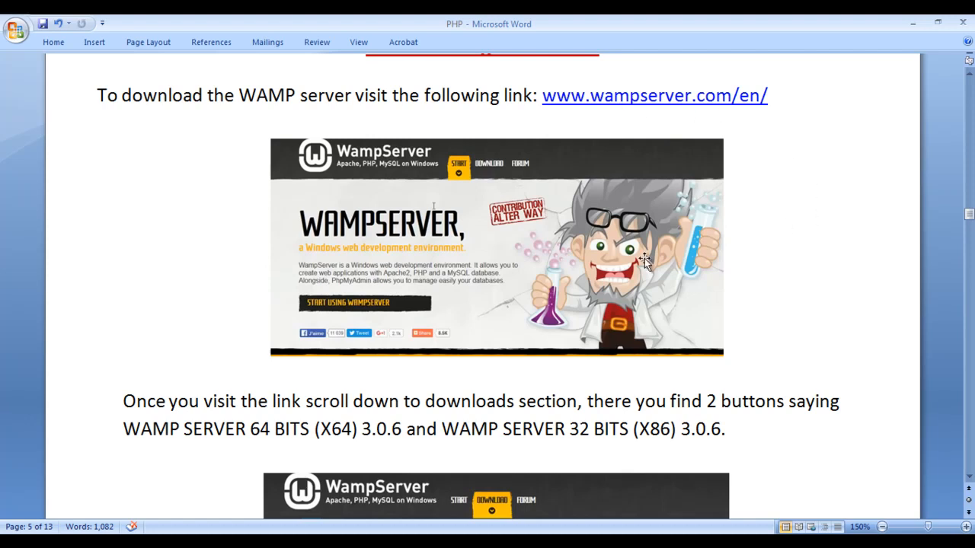
pyautogui.moveTo(797, 269)
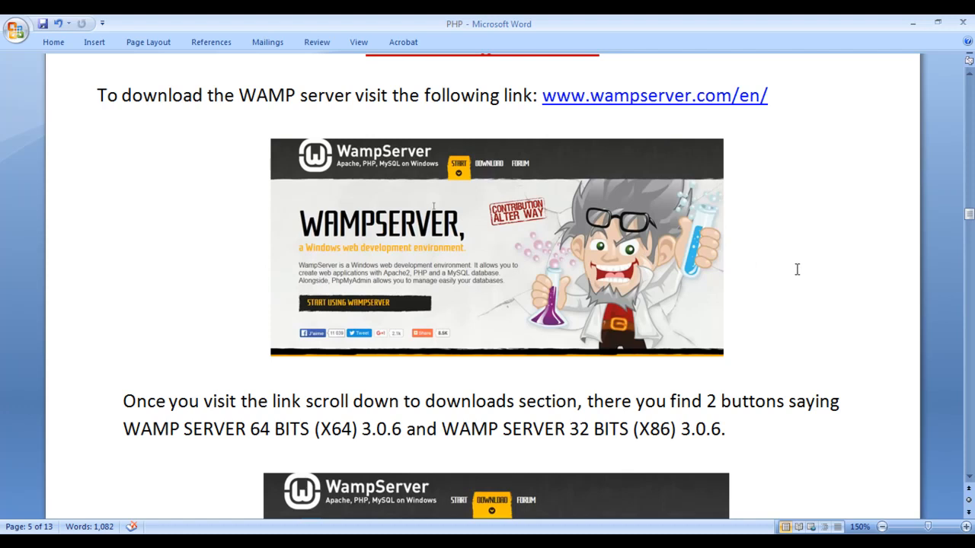
pyautogui.scroll(3)
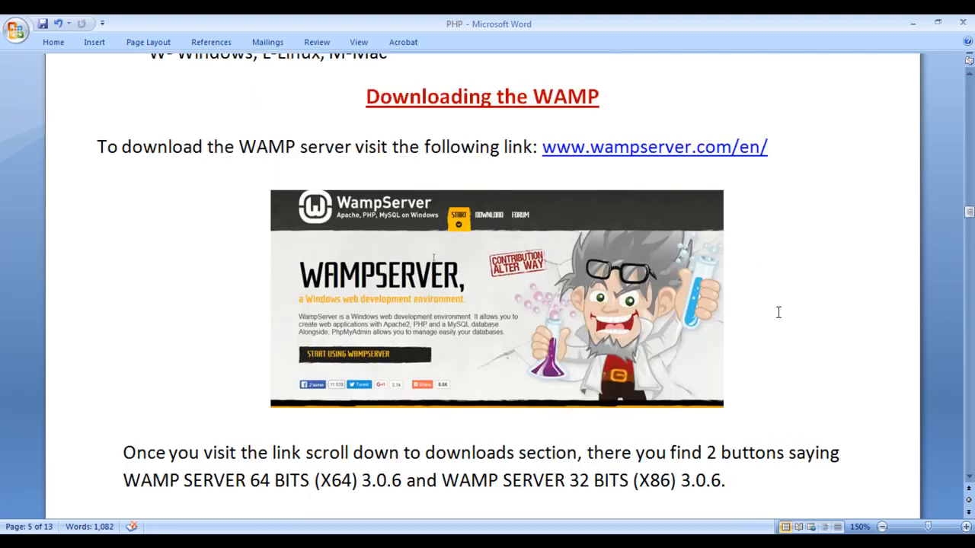
pyautogui.moveTo(793, 295)
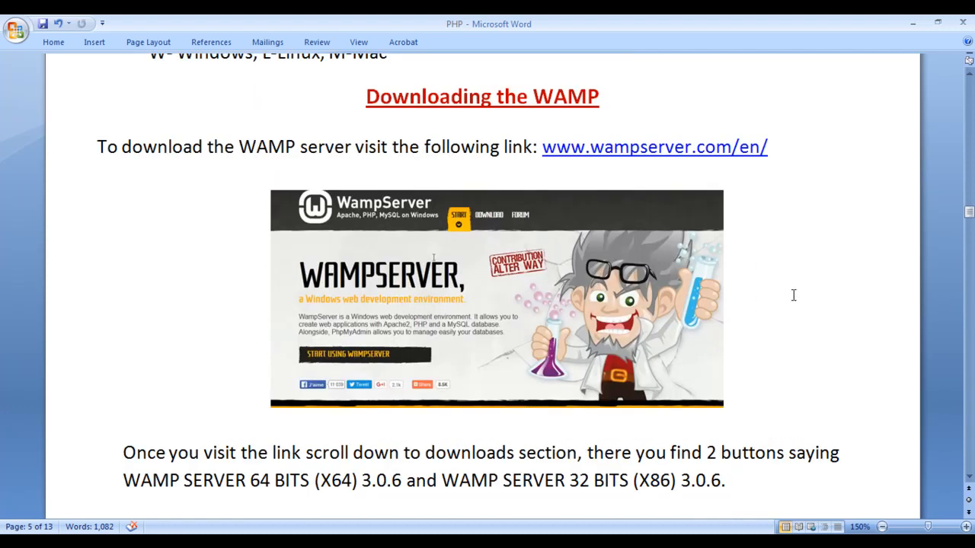
pyautogui.moveTo(883, 156)
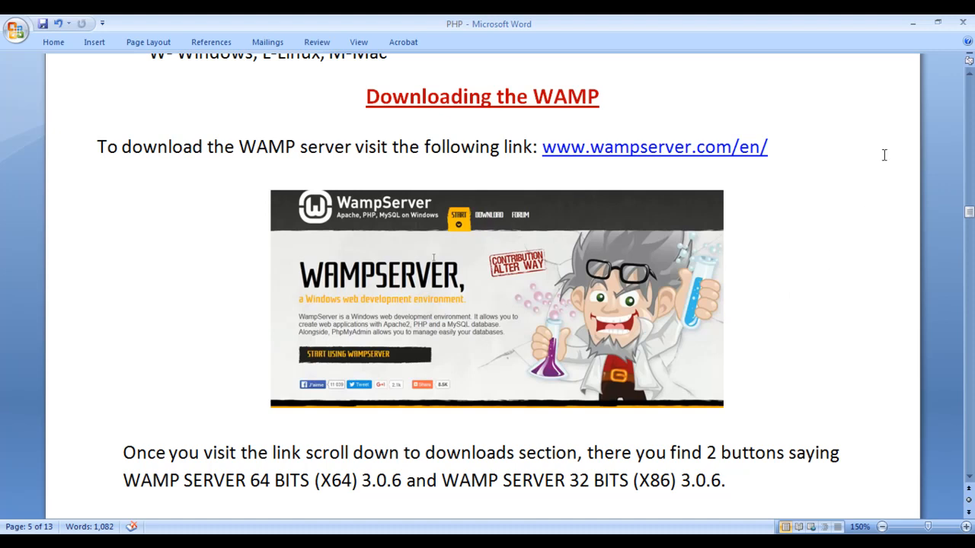